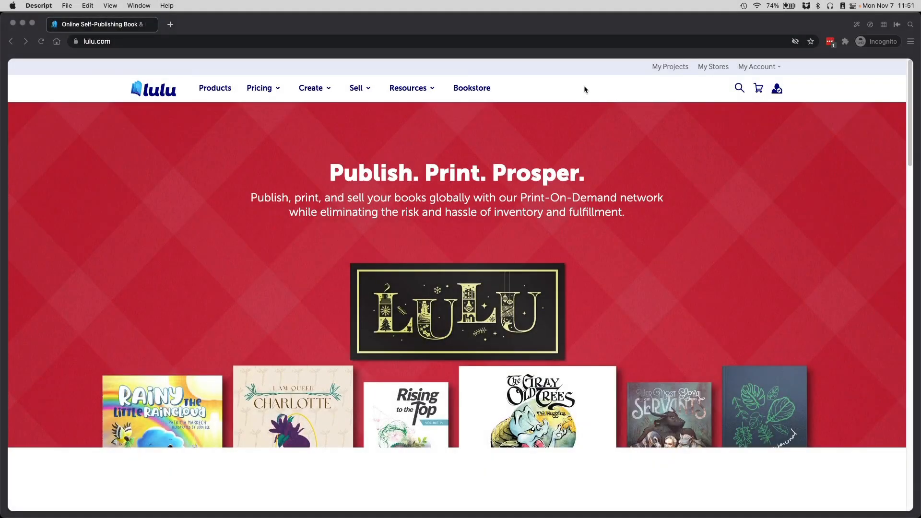
{"action": "mouse_move", "coordinate": [777, 99]}
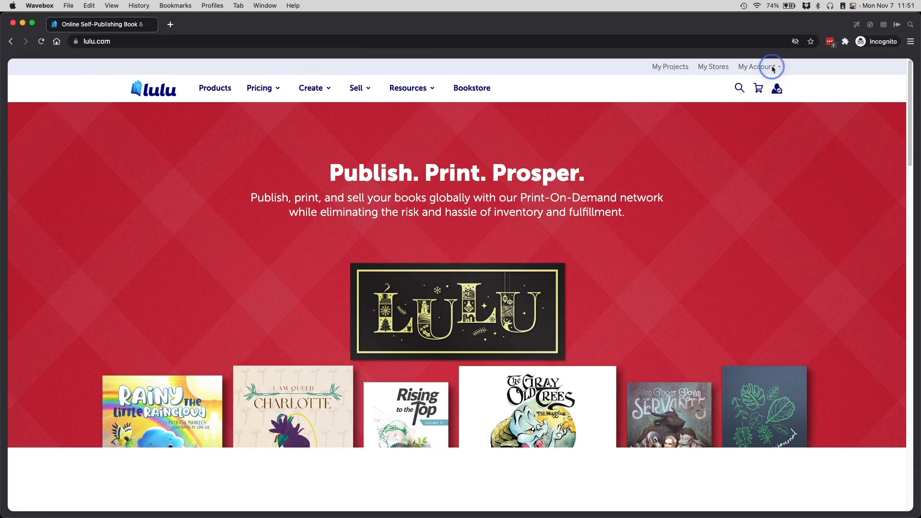
Step: Start a new Print Book project from Lulu's Create menu
{"action": "left_click", "coordinate": [758, 66]}
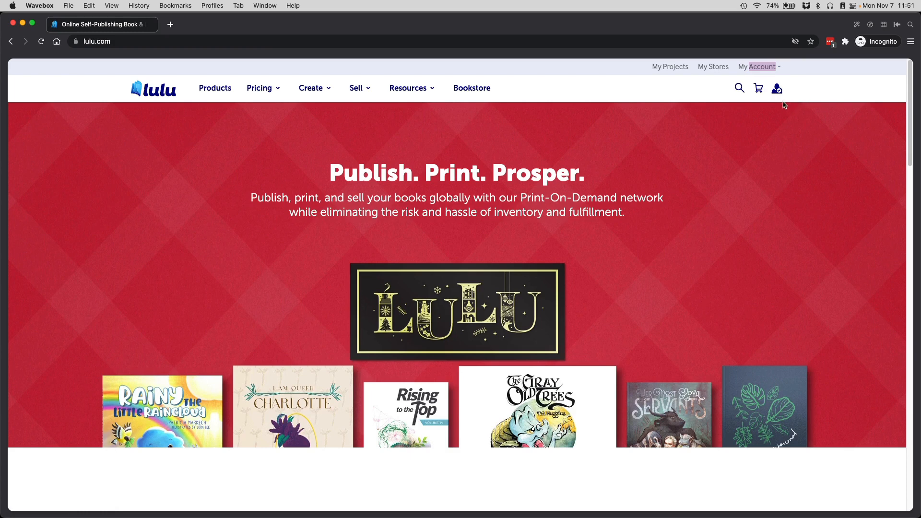
{"action": "left_click", "coordinate": [777, 88]}
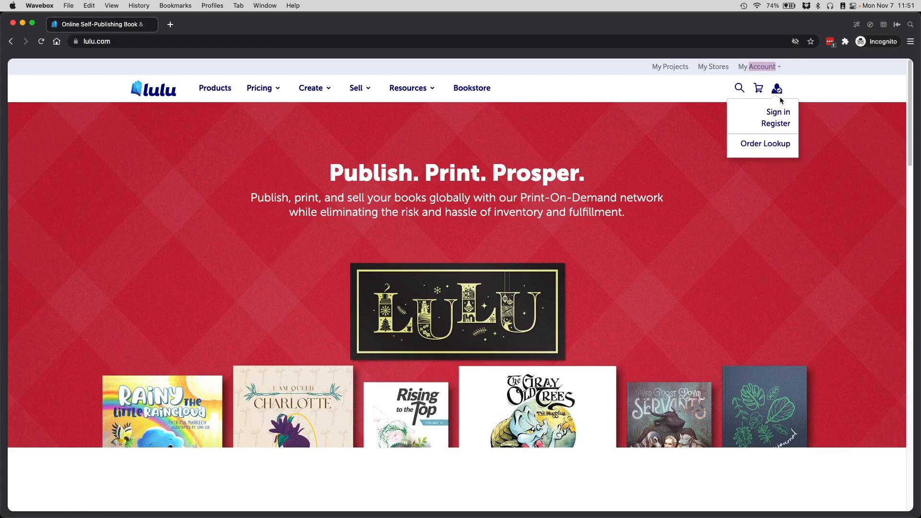
{"action": "left_click", "coordinate": [314, 87]}
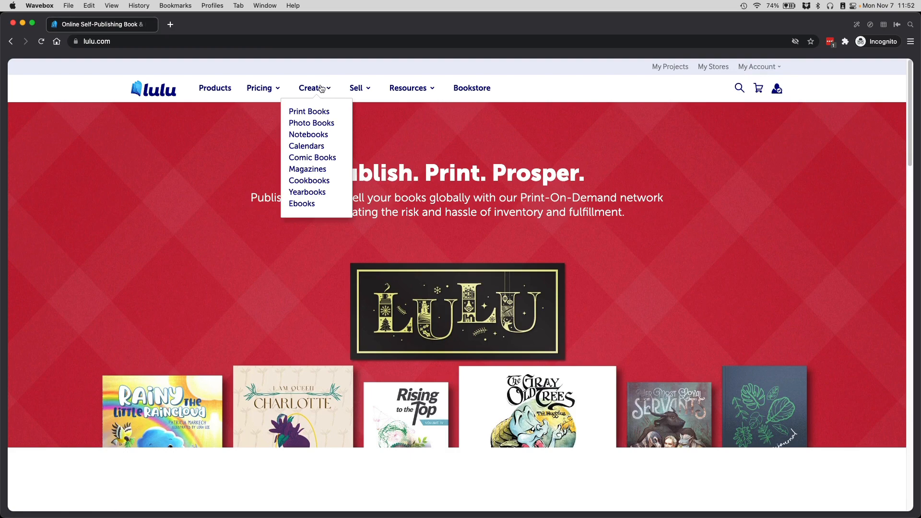
{"action": "left_click", "coordinate": [309, 111]}
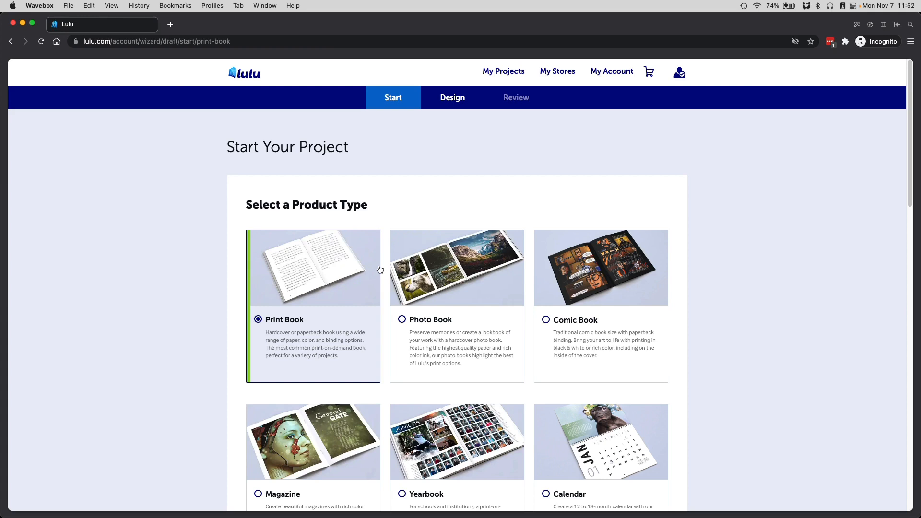
{"action": "mouse_move", "coordinate": [333, 257]}
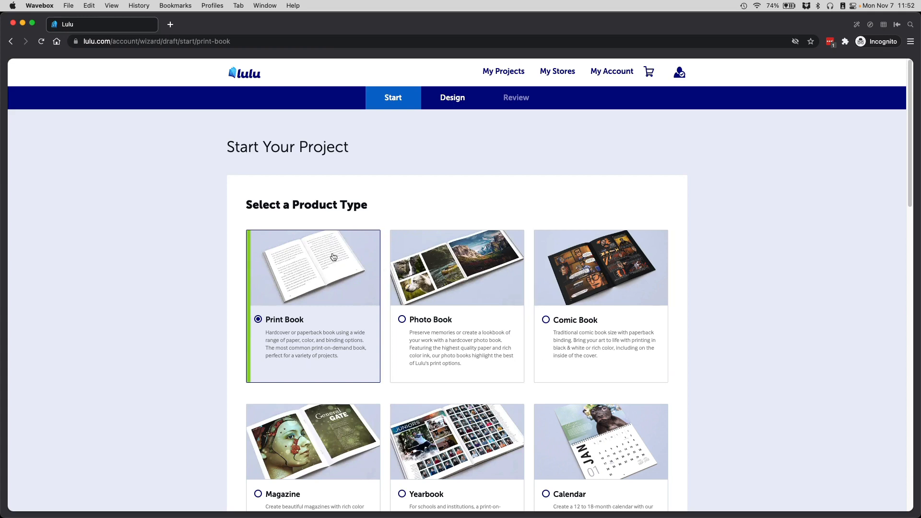
{"action": "scroll", "scroll_direction": "down", "scroll_amount": 3}
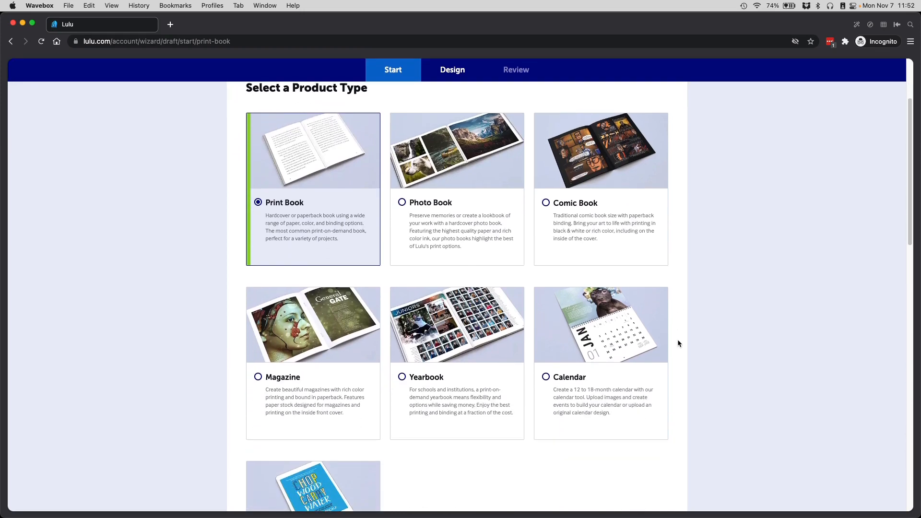
{"action": "scroll", "scroll_direction": "up", "scroll_amount": 3}
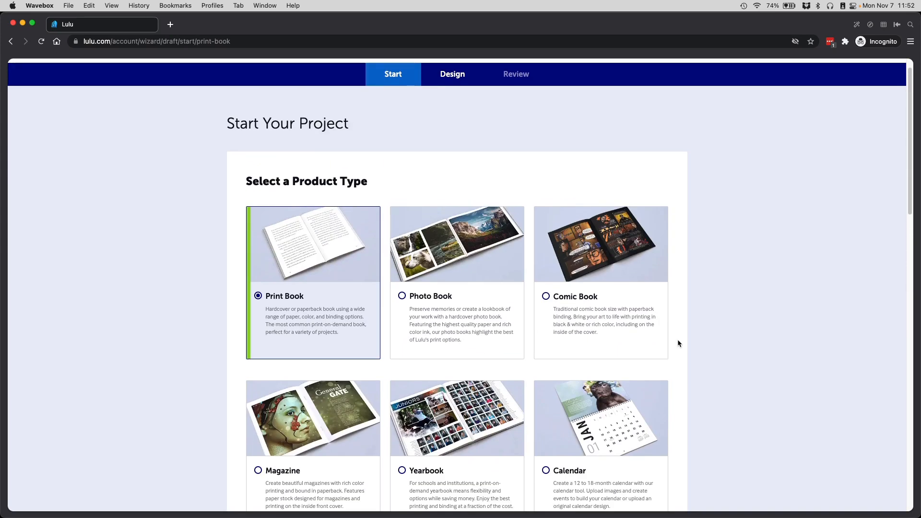
{"action": "mouse_move", "coordinate": [342, 281]}
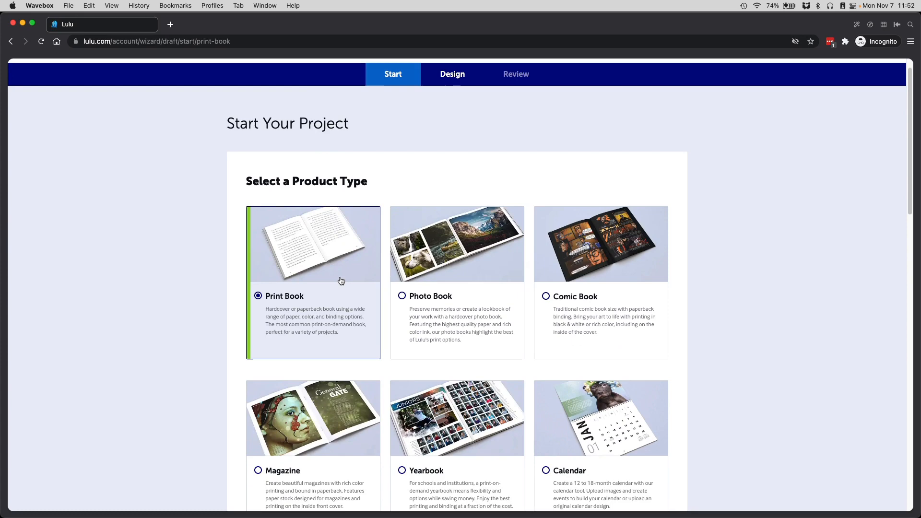
{"action": "mouse_move", "coordinate": [317, 266]}
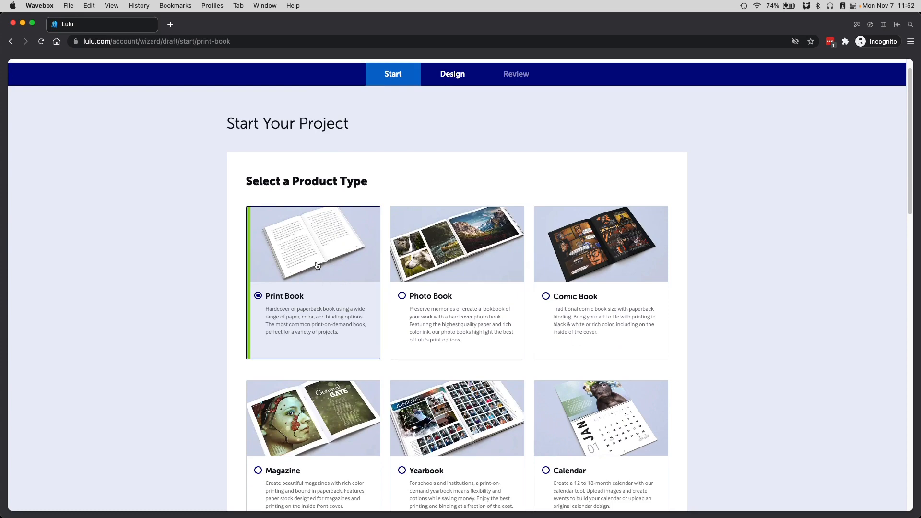
{"action": "scroll", "scroll_direction": "down", "scroll_amount": 3}
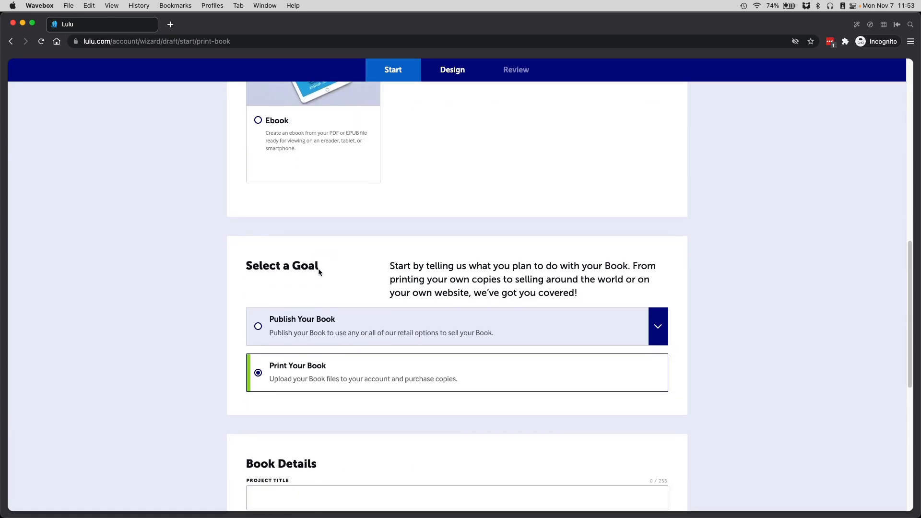
{"action": "scroll", "scroll_direction": "down", "scroll_amount": 3}
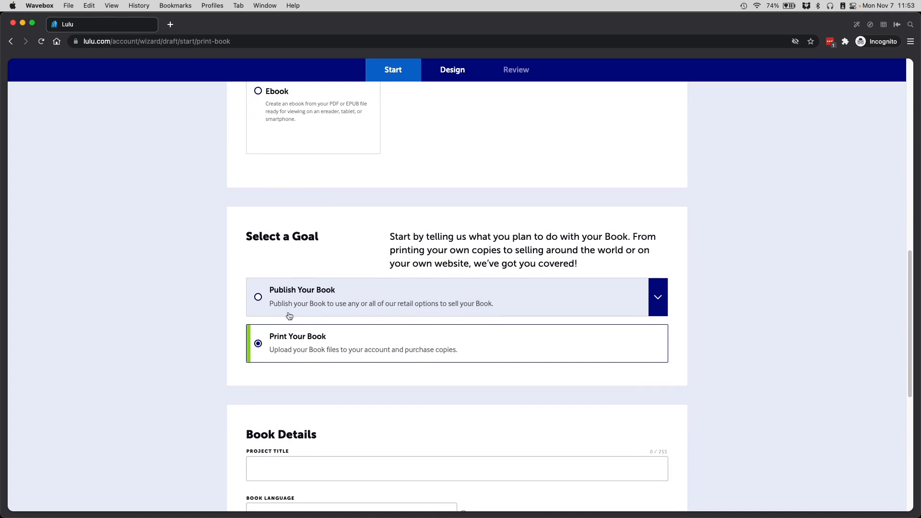
{"action": "mouse_move", "coordinate": [292, 353]}
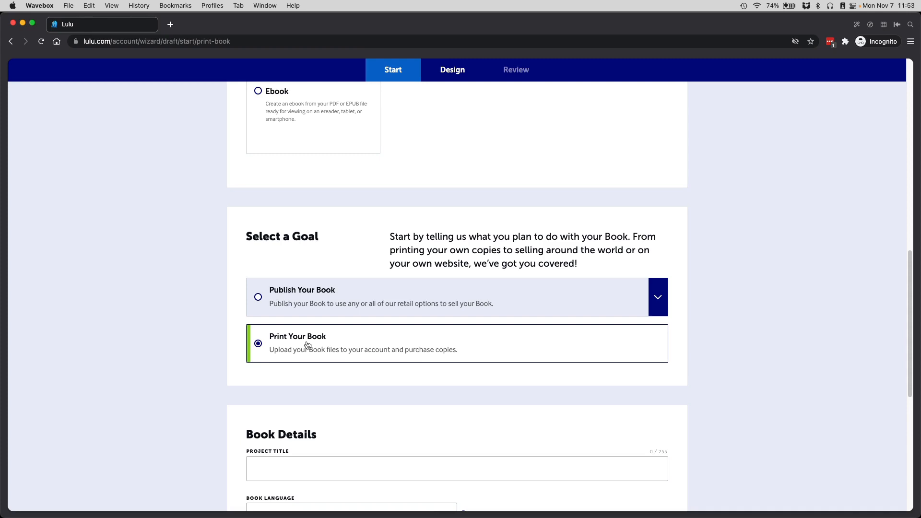
{"action": "mouse_move", "coordinate": [307, 320]}
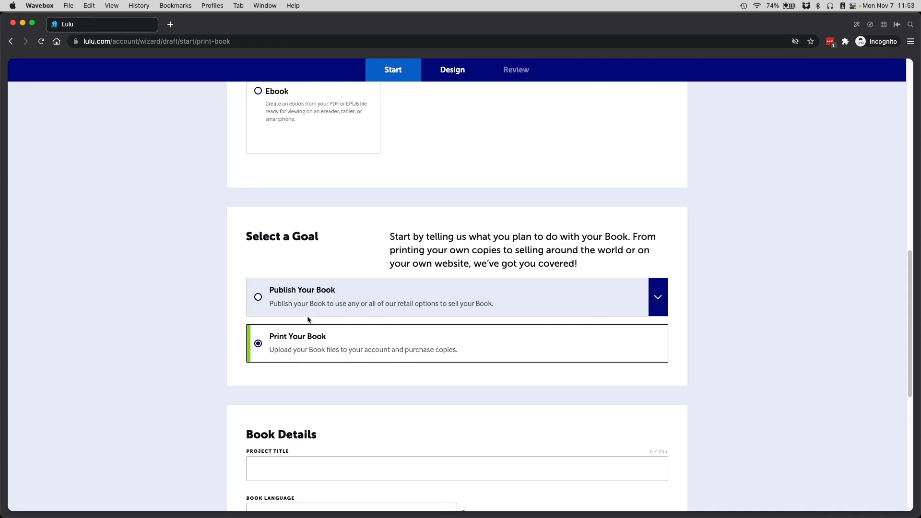
Step: Untick Global Distribution and tick Lulu Direct, keeping the Lulu Bookstore option
{"action": "scroll", "scroll_direction": "down", "scroll_amount": 3}
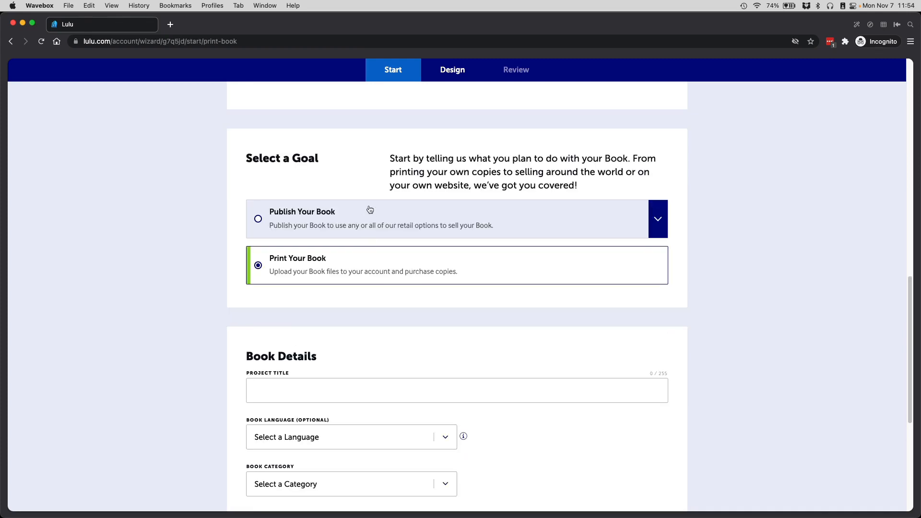
{"action": "mouse_move", "coordinate": [342, 214]}
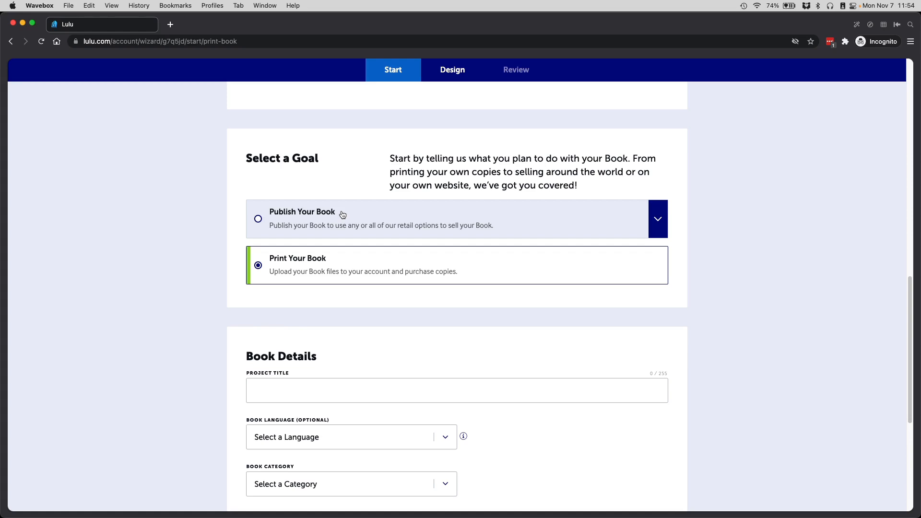
{"action": "mouse_move", "coordinate": [276, 215]}
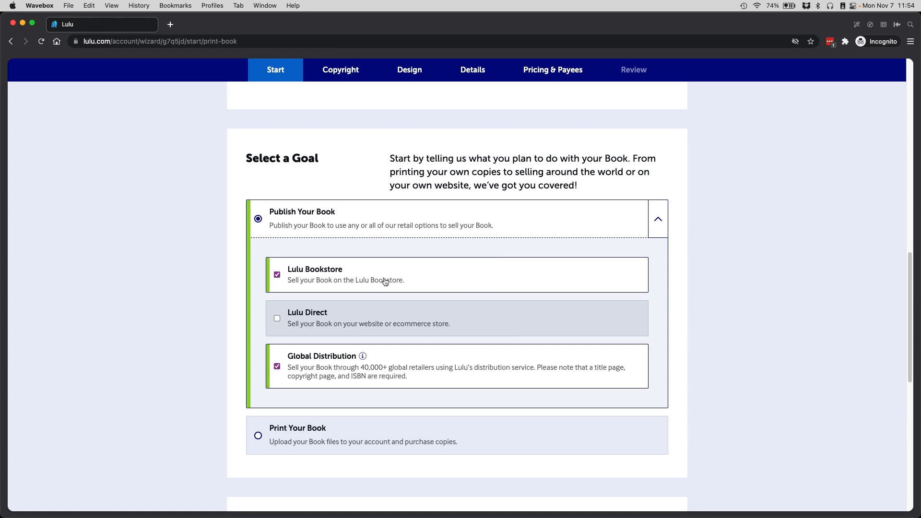
{"action": "mouse_move", "coordinate": [362, 283]}
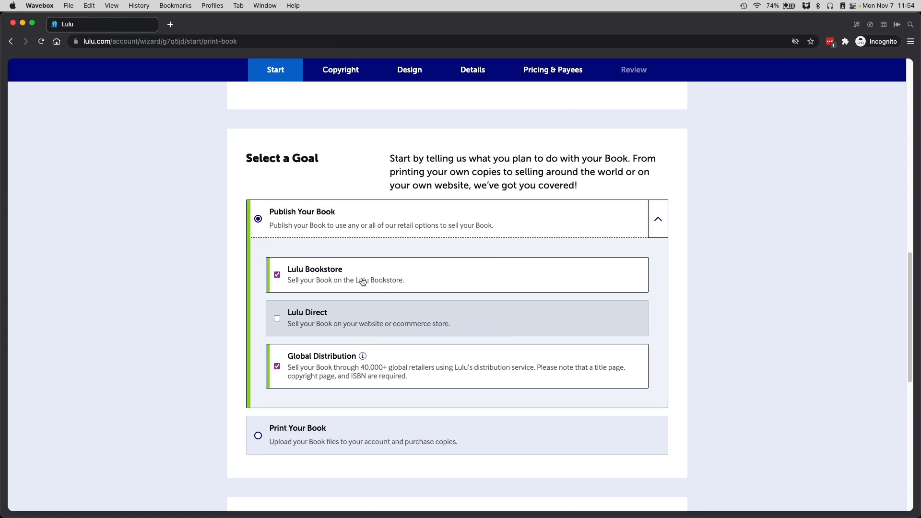
{"action": "mouse_move", "coordinate": [381, 273]}
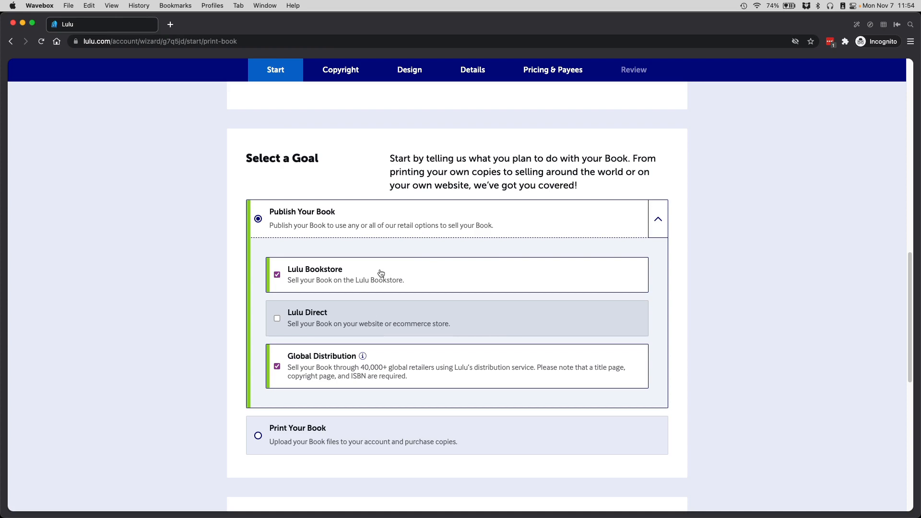
{"action": "mouse_move", "coordinate": [362, 356]}
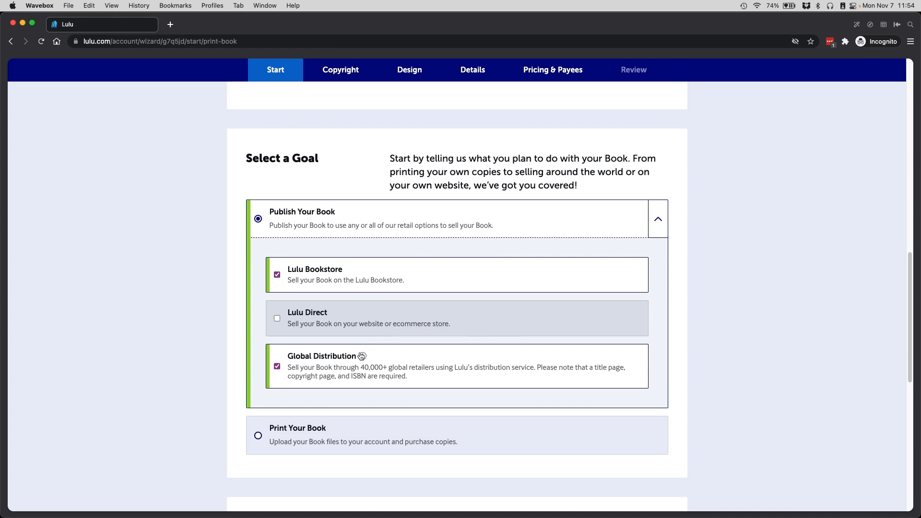
{"action": "mouse_move", "coordinate": [336, 359]}
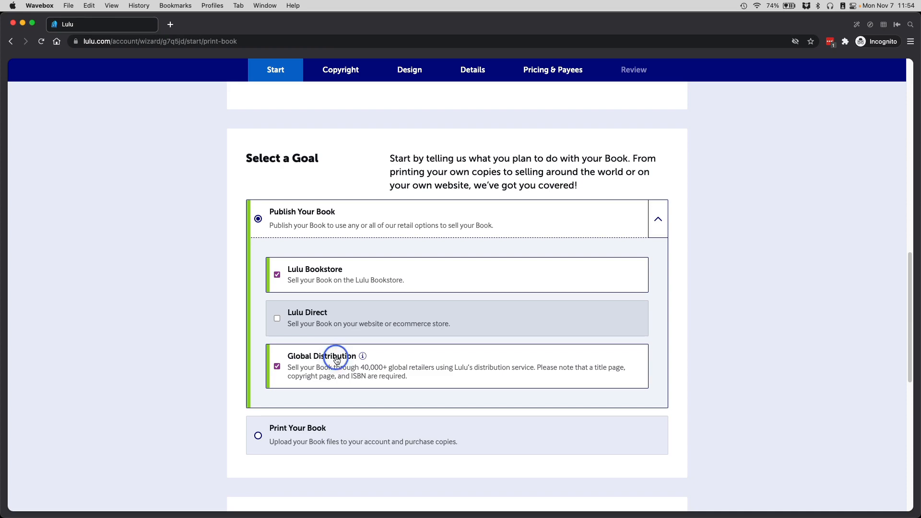
{"action": "left_click", "coordinate": [277, 366]}
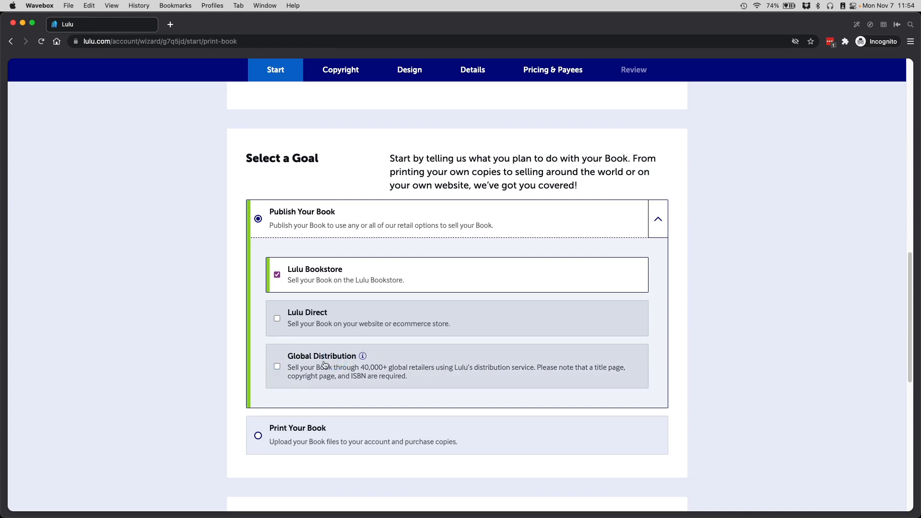
{"action": "mouse_move", "coordinate": [283, 296]}
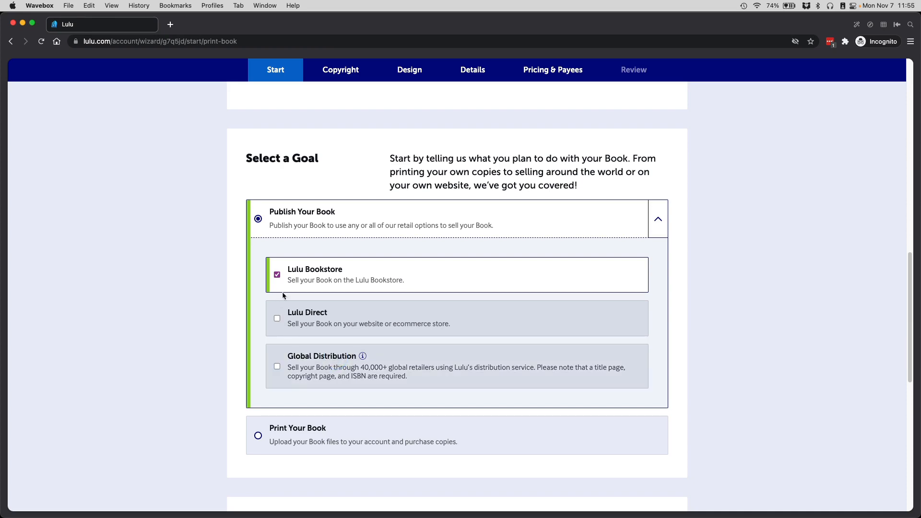
{"action": "mouse_move", "coordinate": [300, 280]}
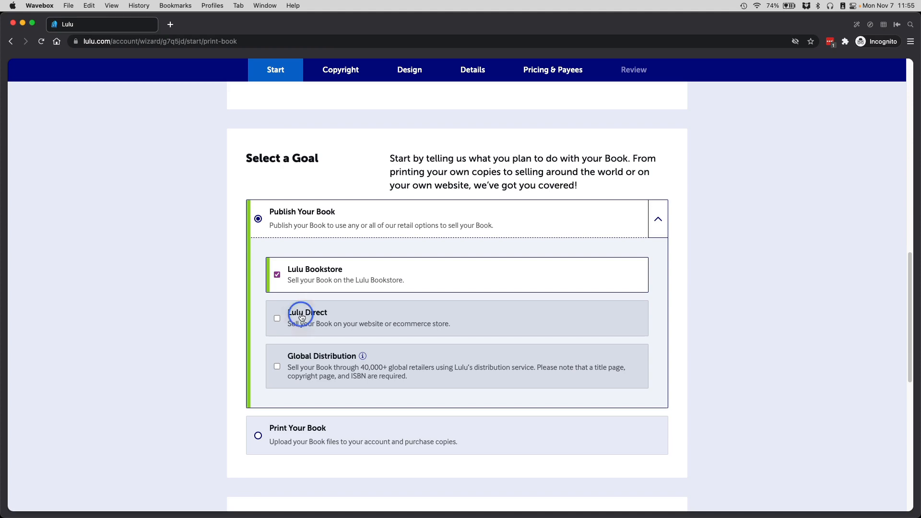
{"action": "left_click", "coordinate": [277, 318]}
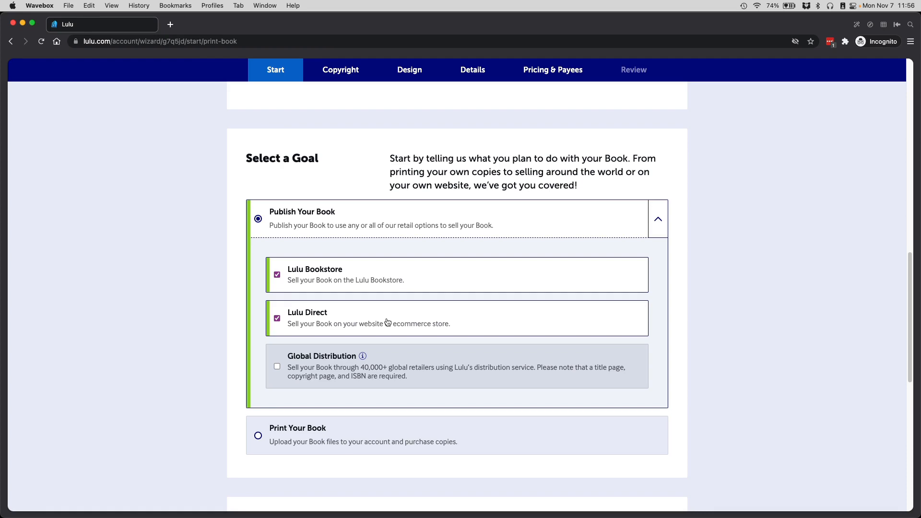
{"action": "mouse_move", "coordinate": [379, 364]}
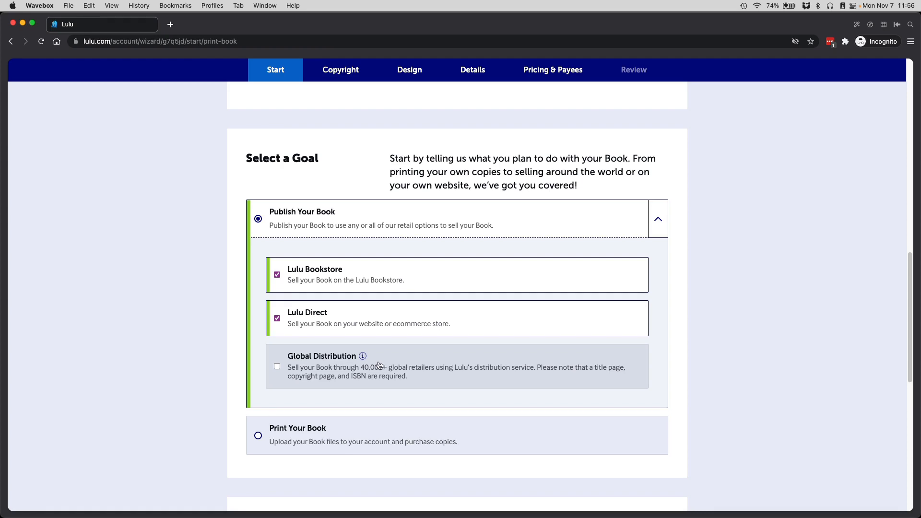
{"action": "mouse_move", "coordinate": [318, 365]}
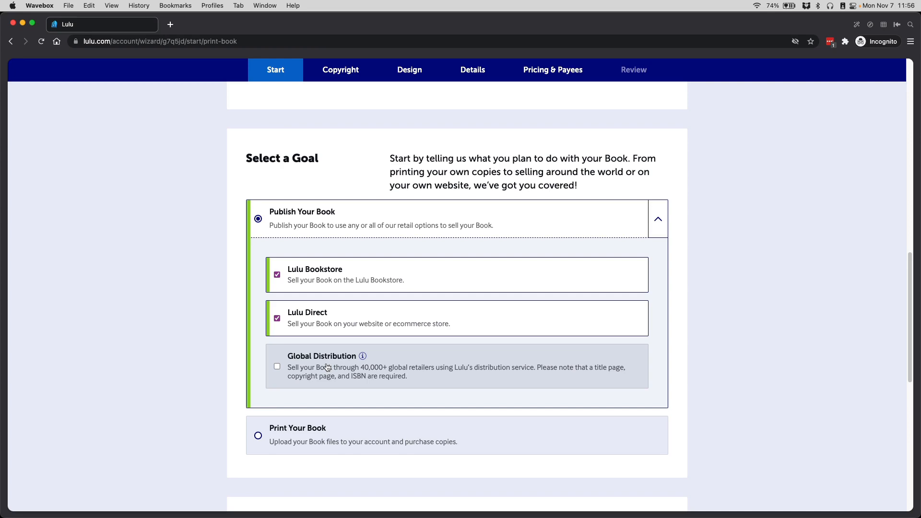
Step: Enter the project title 'Win Your Mornings in 30 Days'
{"action": "scroll", "scroll_direction": "up", "scroll_amount": 3}
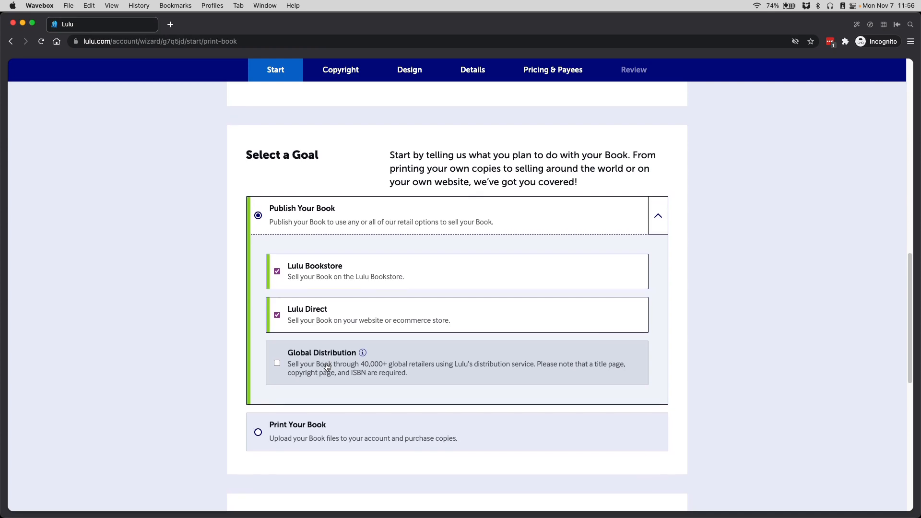
{"action": "scroll", "scroll_direction": "down", "scroll_amount": 3}
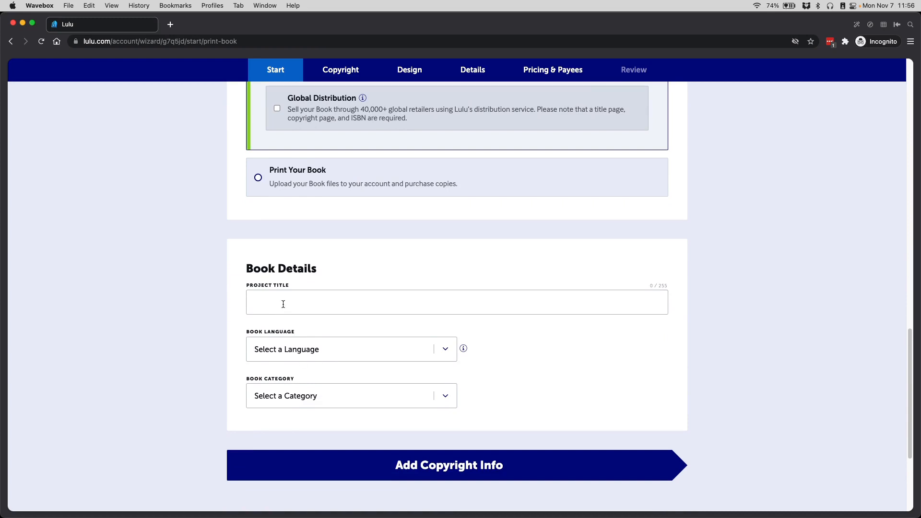
{"action": "left_click", "coordinate": [283, 302]}
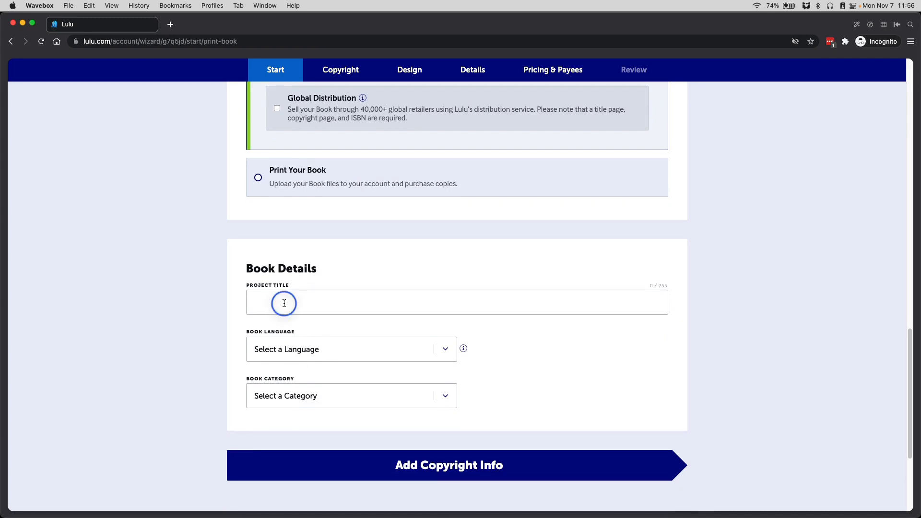
{"action": "type", "text": "Win"}
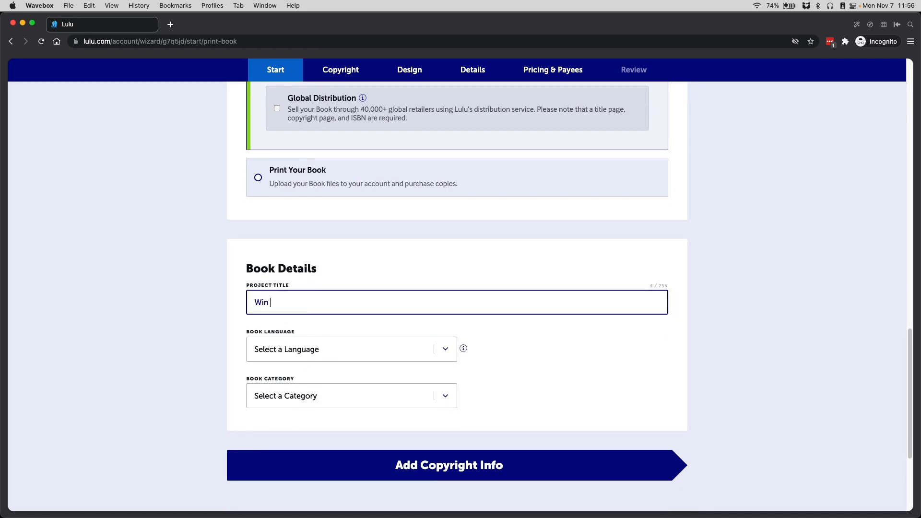
Step: Set the book category to Personal Growth and continue to Copyright
{"action": "left_click", "coordinate": [350, 349]}
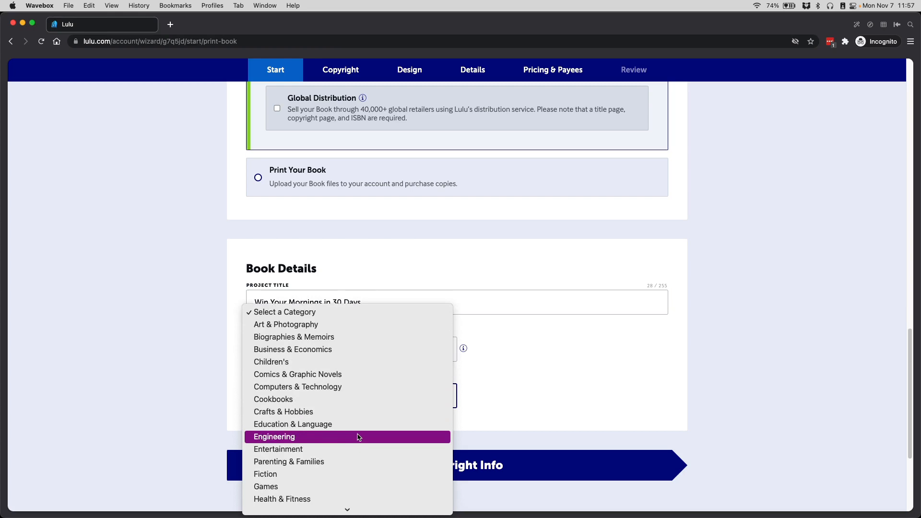
{"action": "scroll", "scroll_direction": "down", "scroll_amount": 3}
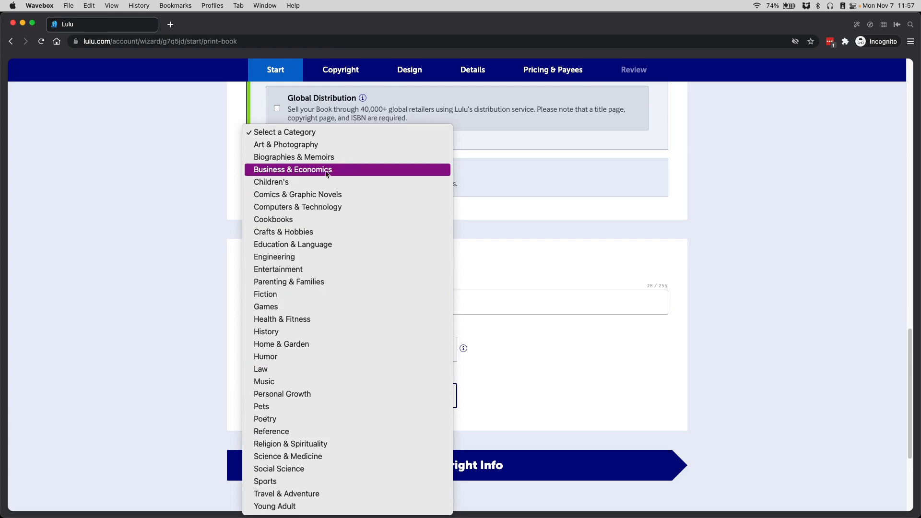
{"action": "mouse_move", "coordinate": [283, 232]}
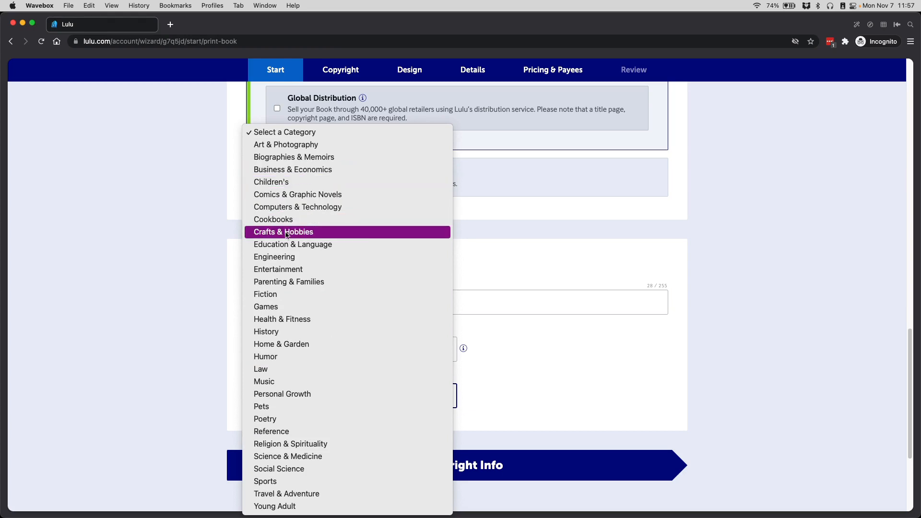
{"action": "mouse_move", "coordinate": [286, 369]}
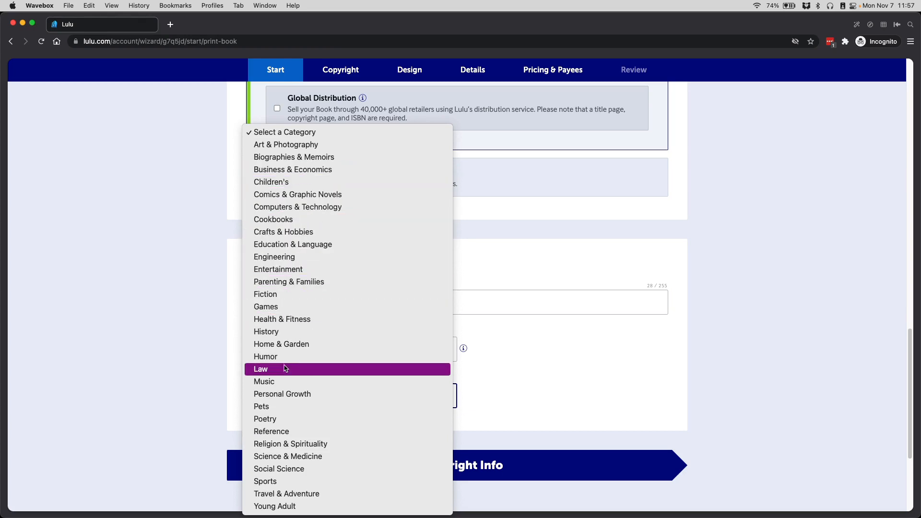
{"action": "left_click", "coordinate": [282, 394]}
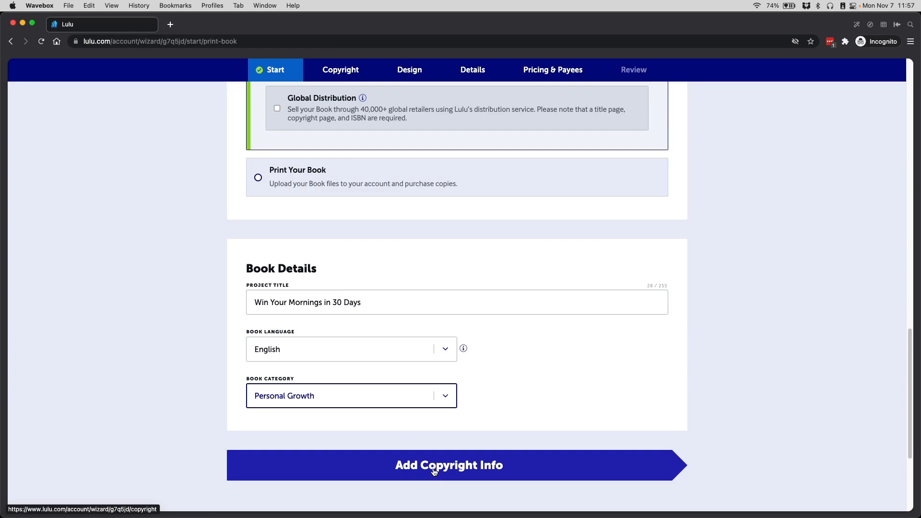
{"action": "left_click", "coordinate": [449, 465]}
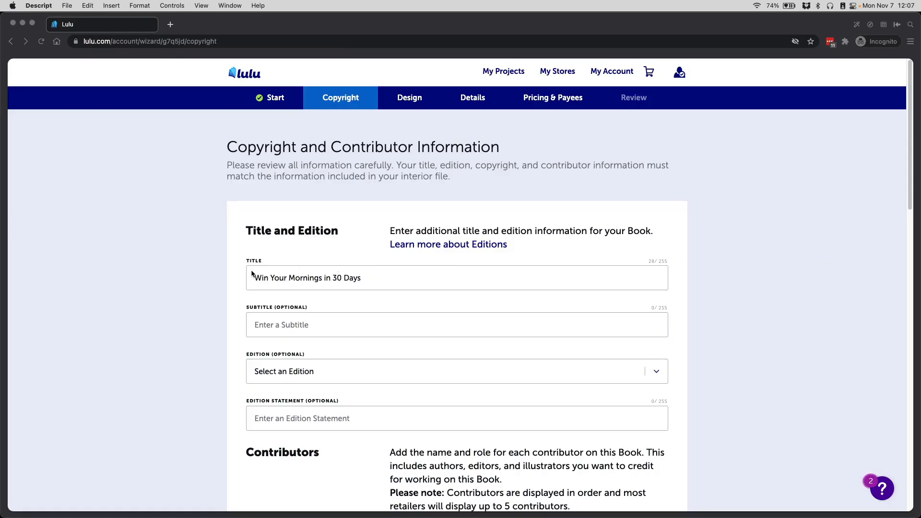
{"action": "mouse_move", "coordinate": [405, 275]}
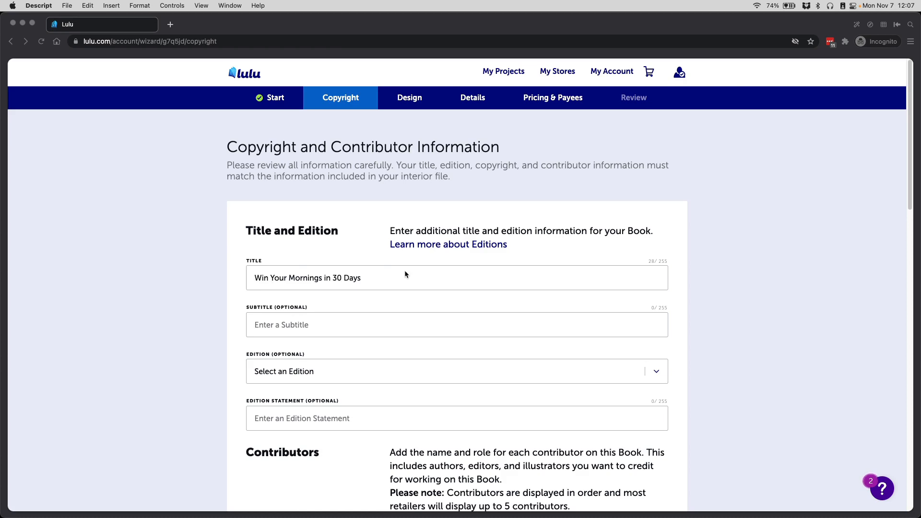
{"action": "mouse_move", "coordinate": [377, 312]}
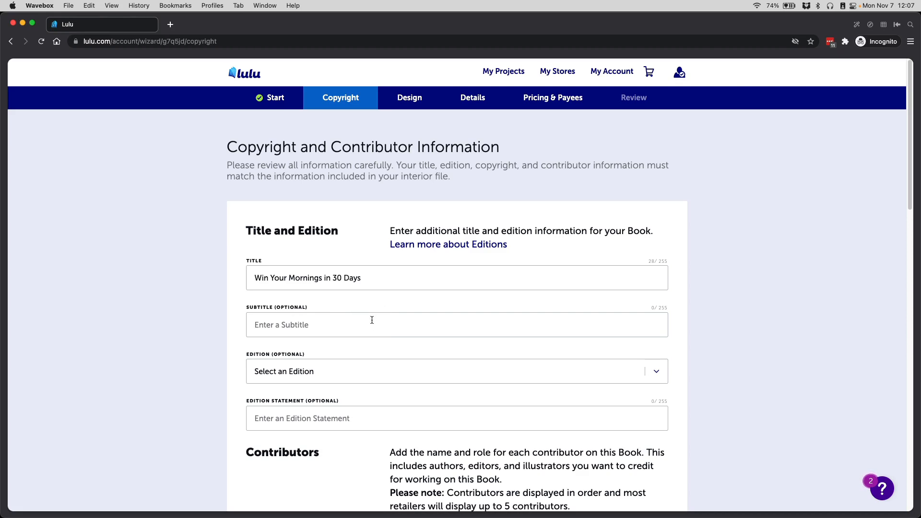
{"action": "scroll", "scroll_direction": "down", "scroll_amount": 3}
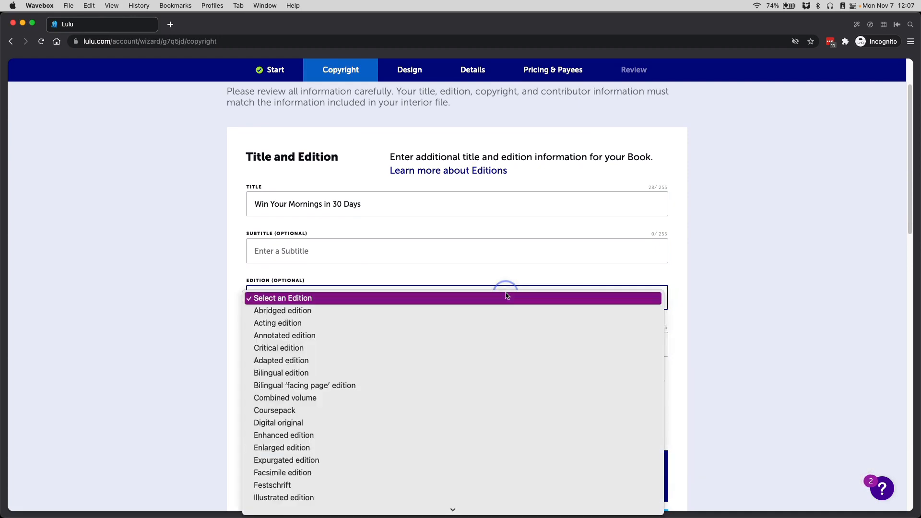
{"action": "mouse_move", "coordinate": [503, 329]}
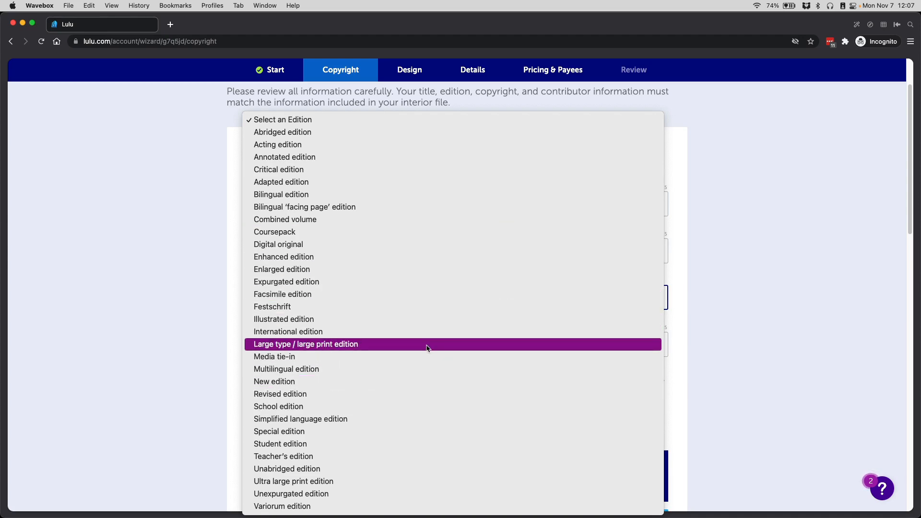
{"action": "mouse_move", "coordinate": [353, 347]}
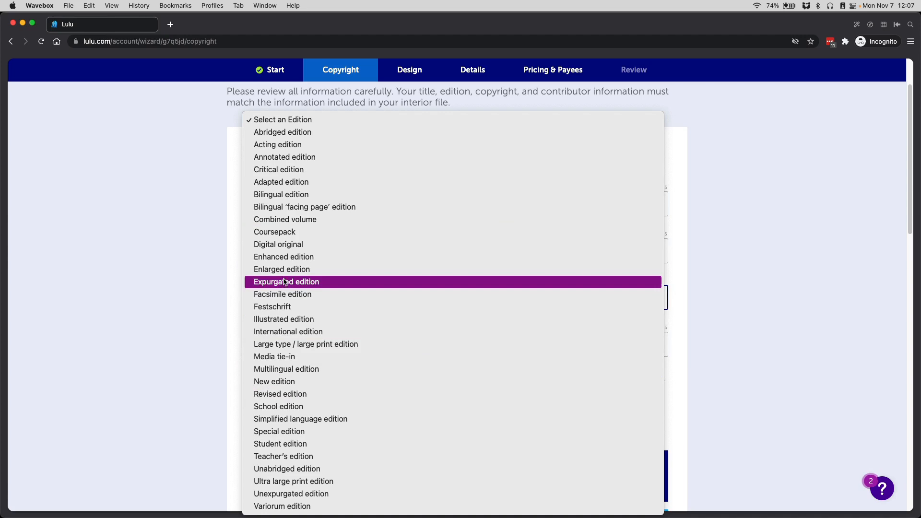
{"action": "mouse_move", "coordinate": [441, 344]}
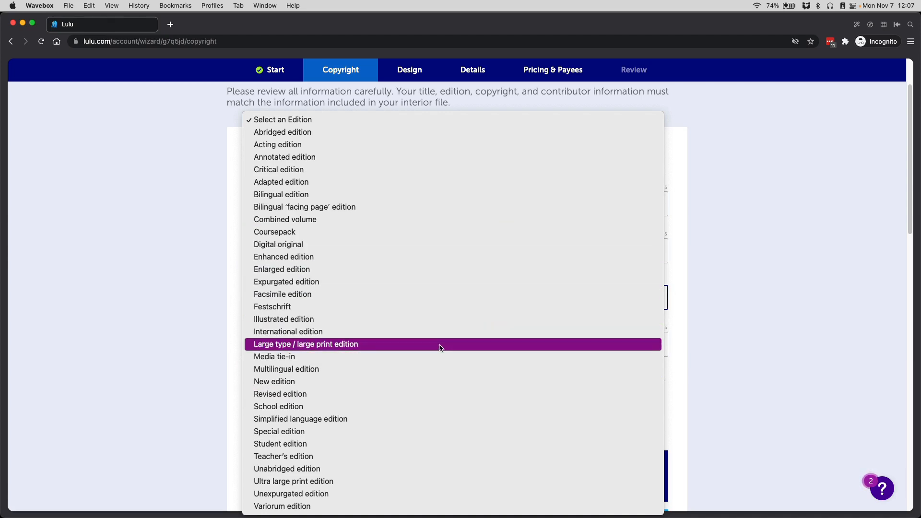
{"action": "mouse_move", "coordinate": [674, 259]}
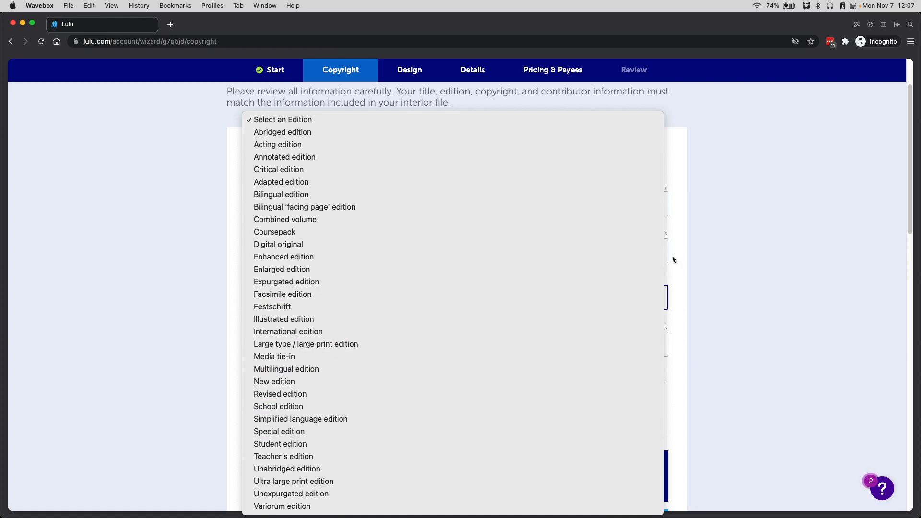
{"action": "mouse_move", "coordinate": [699, 232]}
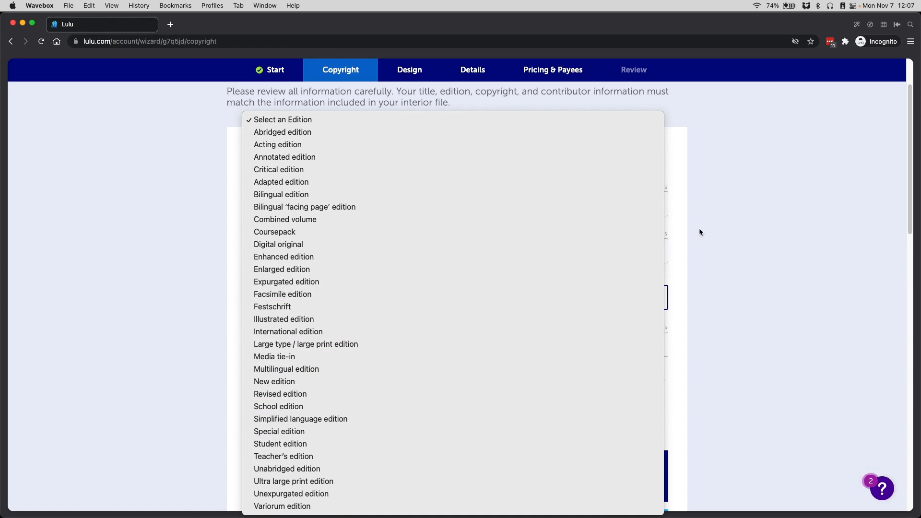
{"action": "left_click", "coordinate": [283, 119]}
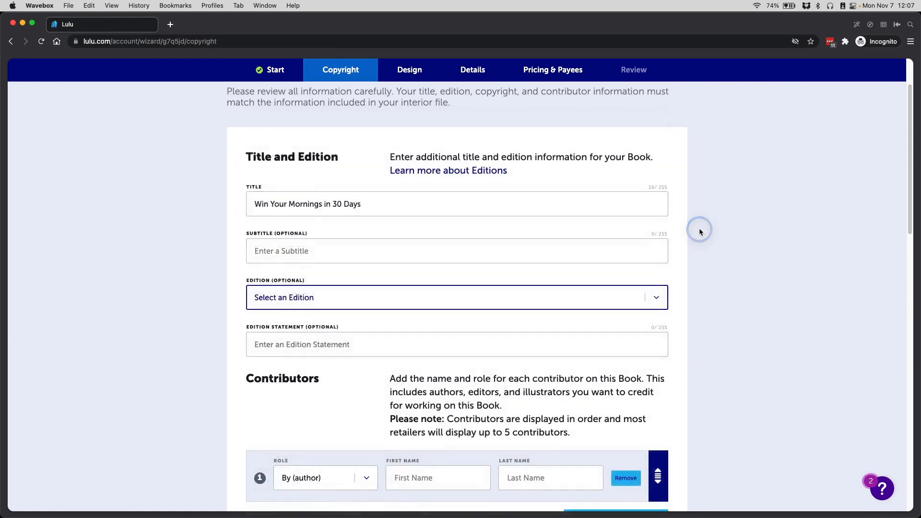
{"action": "mouse_move", "coordinate": [700, 232]}
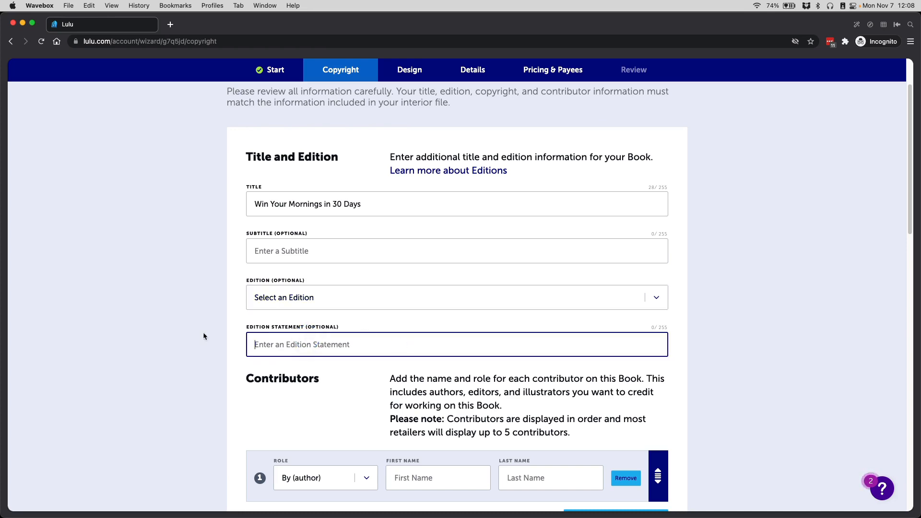
{"action": "mouse_move", "coordinate": [322, 361]}
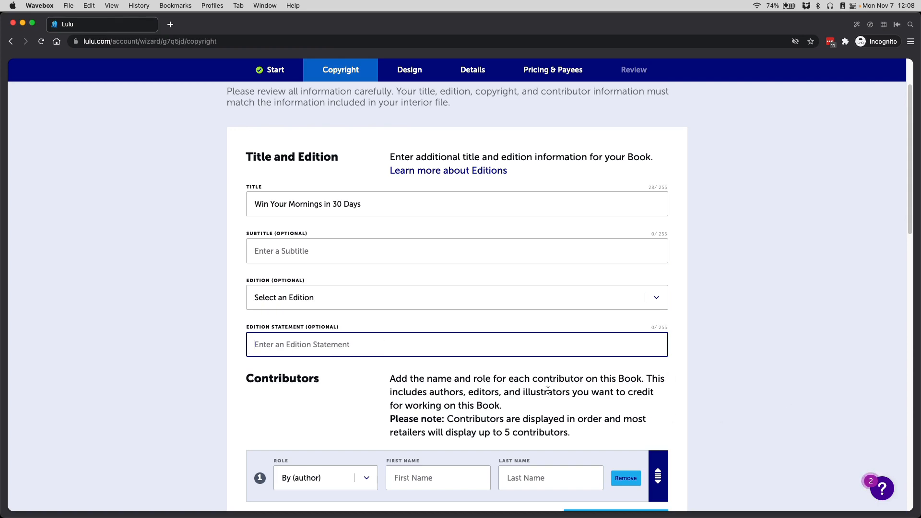
{"action": "mouse_move", "coordinate": [440, 371]}
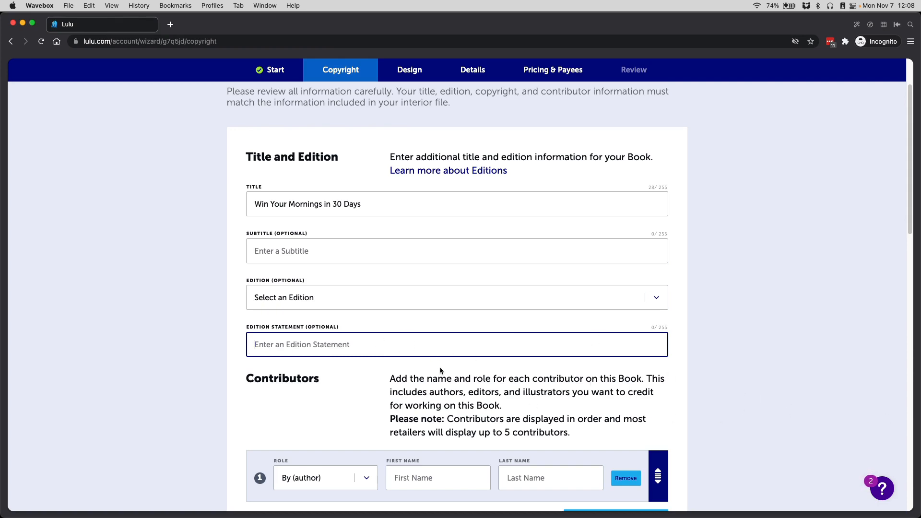
{"action": "scroll", "scroll_direction": "down", "scroll_amount": 3}
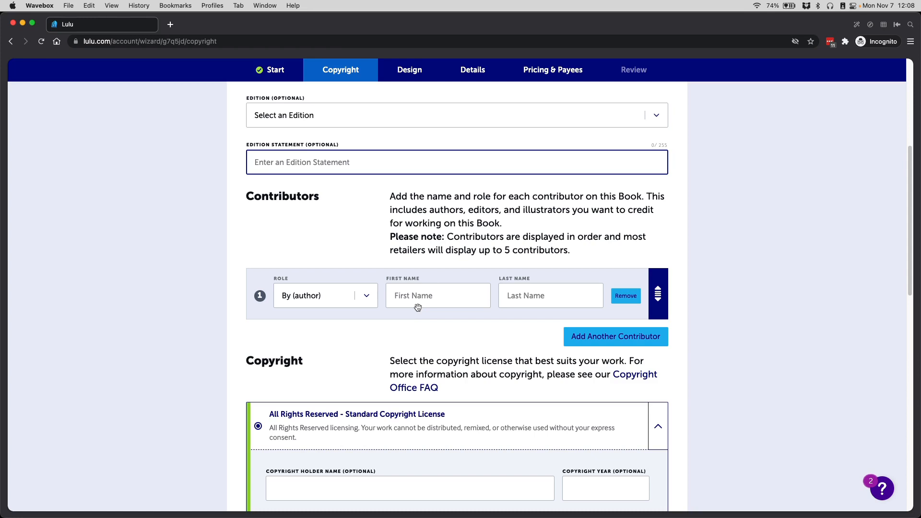
{"action": "mouse_move", "coordinate": [426, 296]}
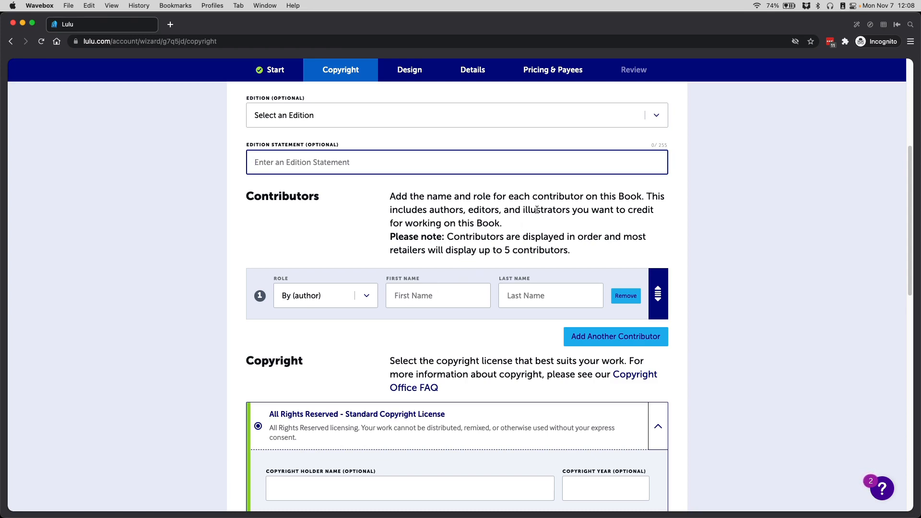
{"action": "left_click", "coordinate": [438, 296]}
{"action": "type", "text": "Lynette"}
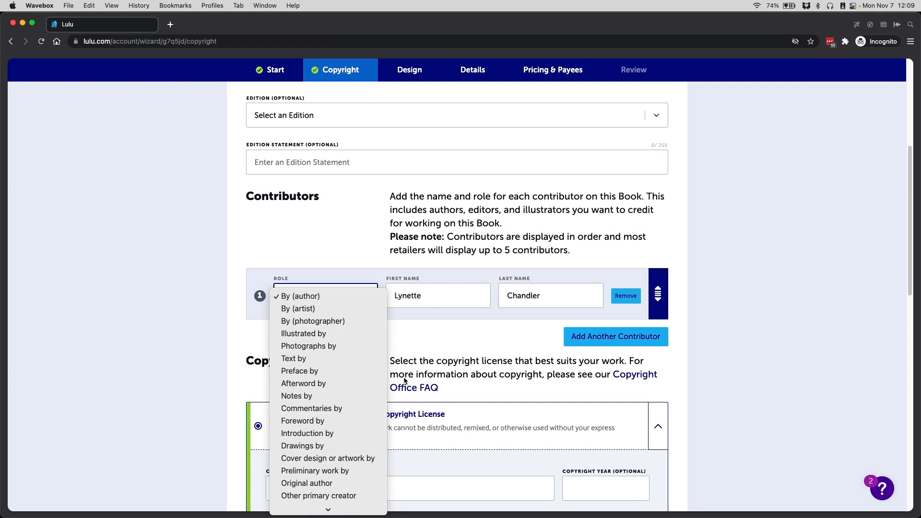
Step: Keep the author role and add Thrive Anywhere as the 'Cover design or artwork by' contributor
{"action": "left_click", "coordinate": [303, 296]}
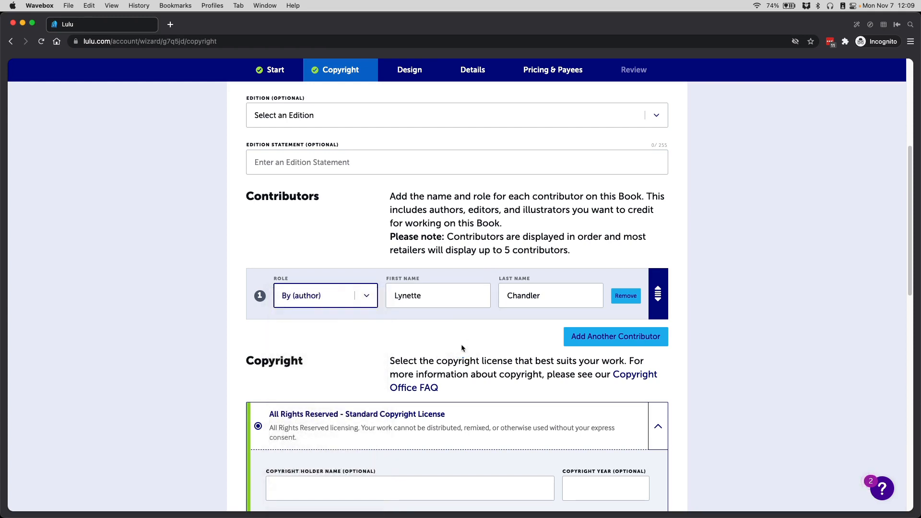
{"action": "mouse_move", "coordinate": [368, 323]}
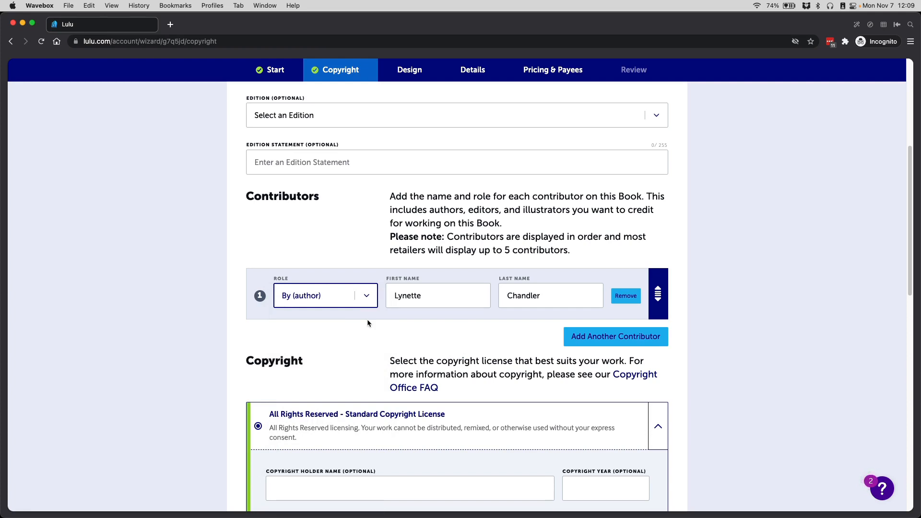
{"action": "mouse_move", "coordinate": [368, 295]}
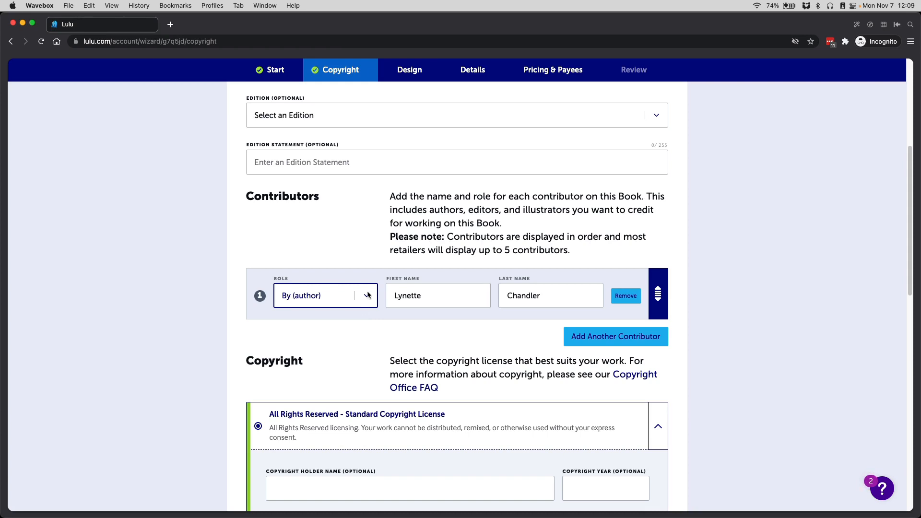
{"action": "mouse_move", "coordinate": [370, 303]}
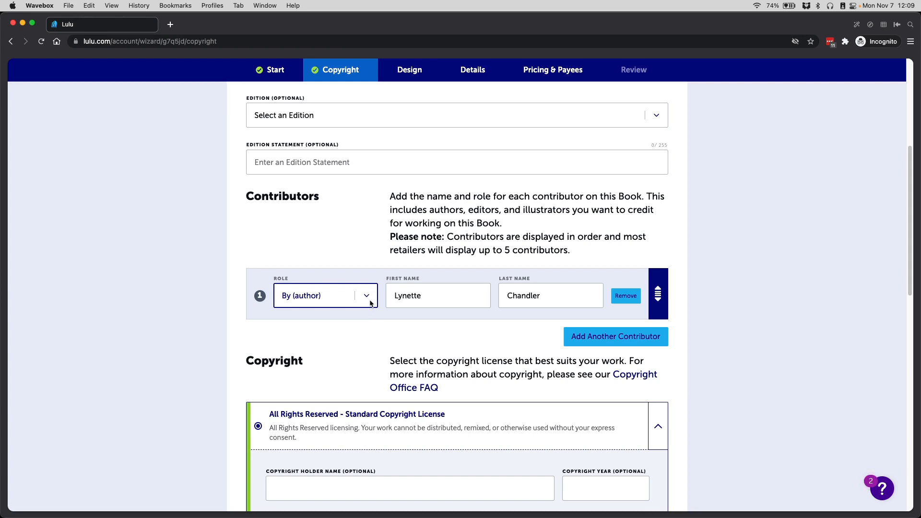
{"action": "left_click", "coordinate": [615, 337]}
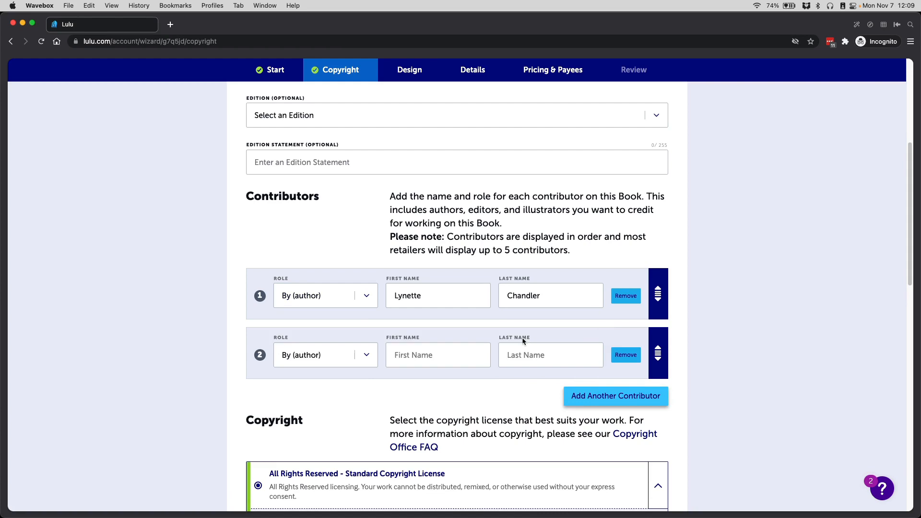
{"action": "left_click", "coordinate": [325, 356]}
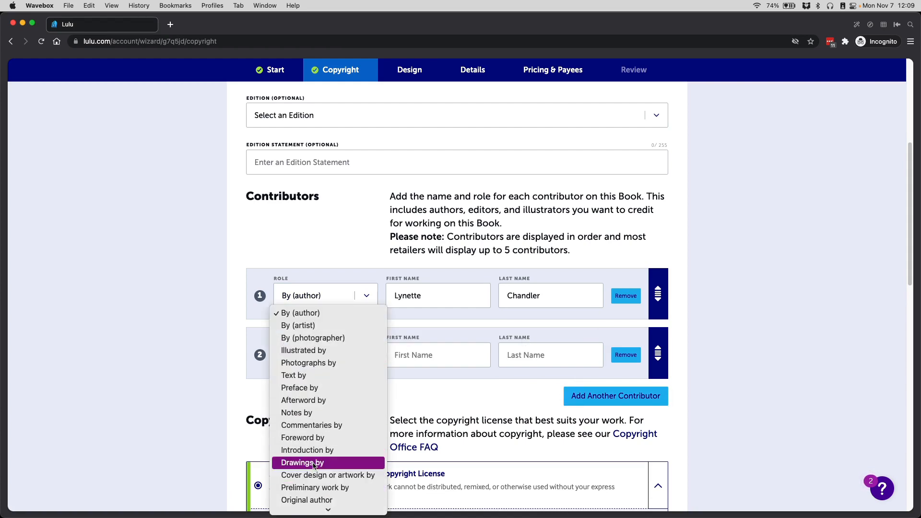
{"action": "left_click", "coordinate": [328, 475]}
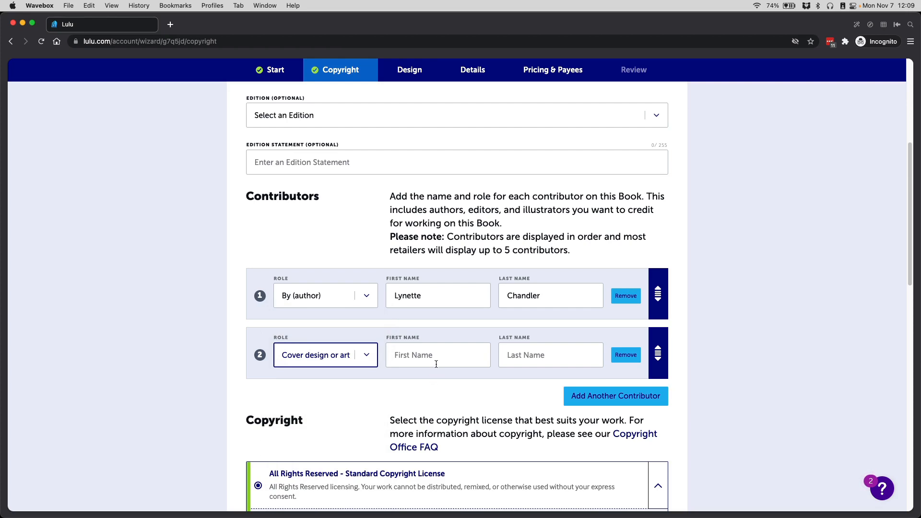
{"action": "type", "text": "Thrive"}
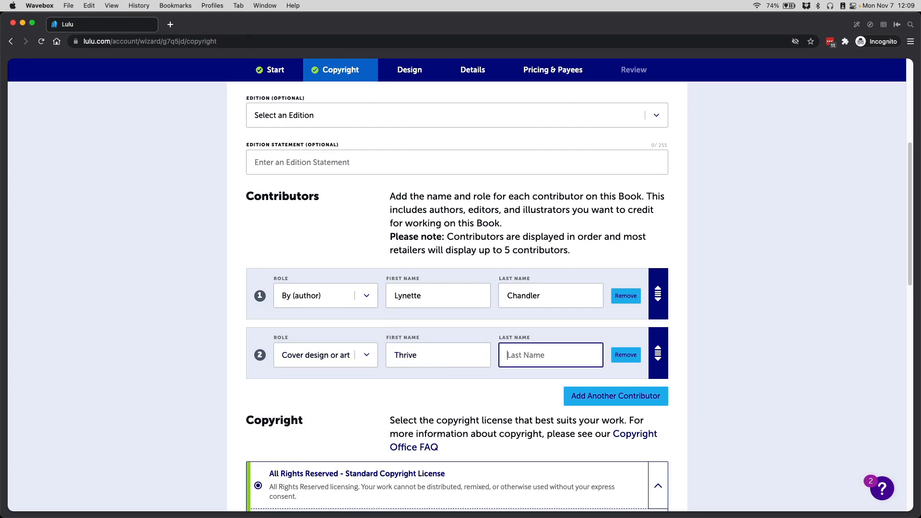
{"action": "type", "text": "Anywhere"}
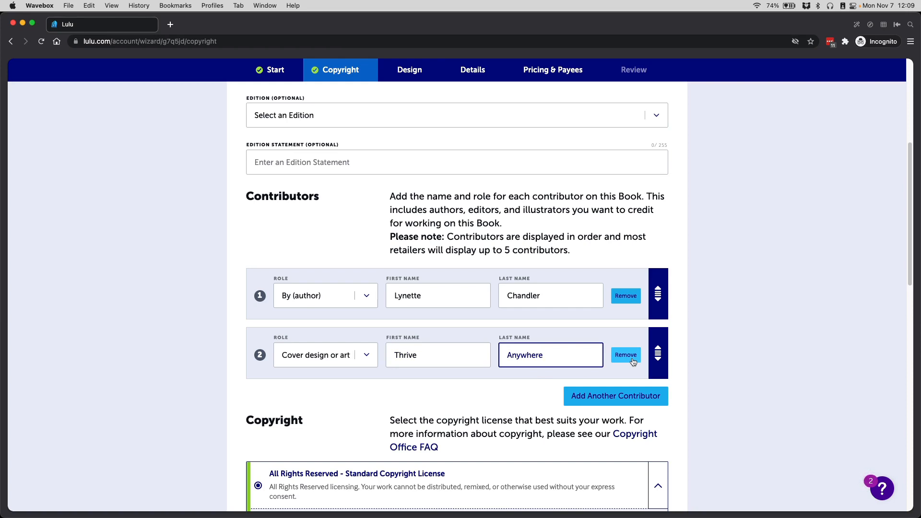
{"action": "left_click", "coordinate": [551, 355]}
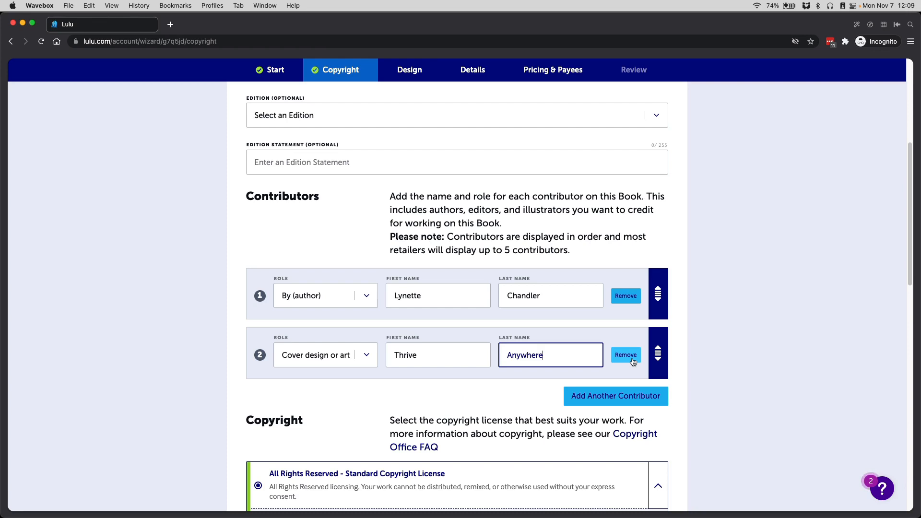
Step: Remove the Thrive Anywhere contributor, leaving Lynette Chandler as sole author
{"action": "left_click", "coordinate": [625, 356]}
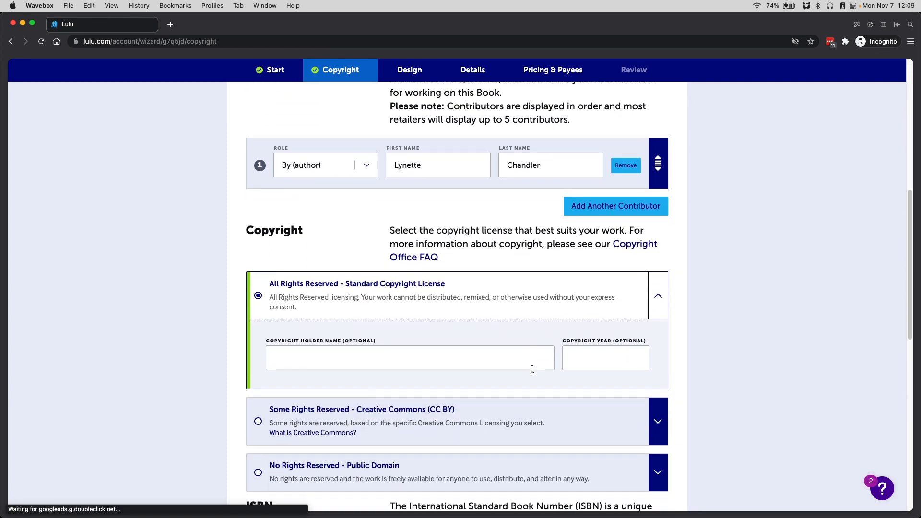
{"action": "scroll", "scroll_direction": "down", "scroll_amount": 3}
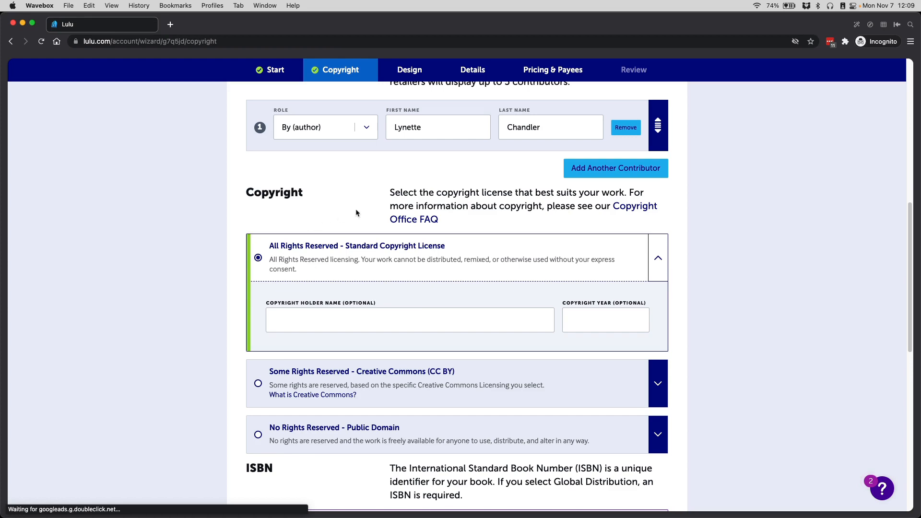
{"action": "mouse_move", "coordinate": [516, 260]}
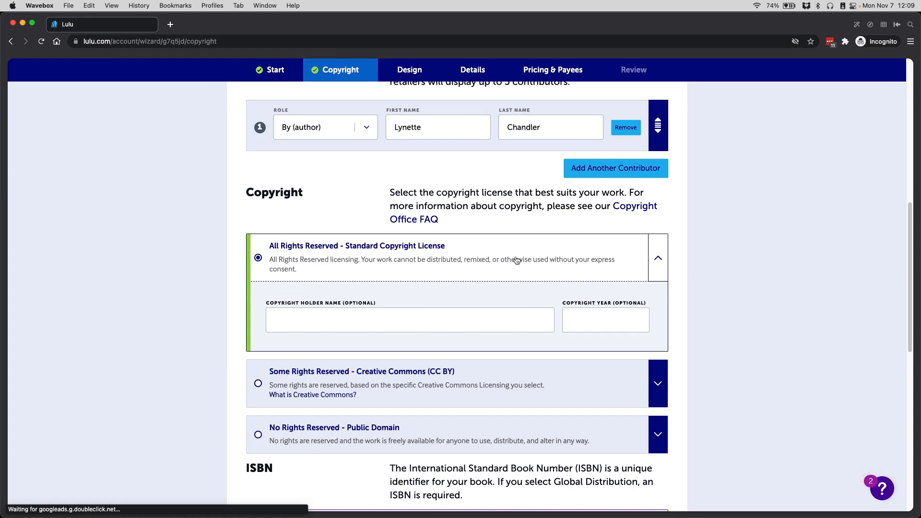
{"action": "scroll", "scroll_direction": "up", "scroll_amount": 3}
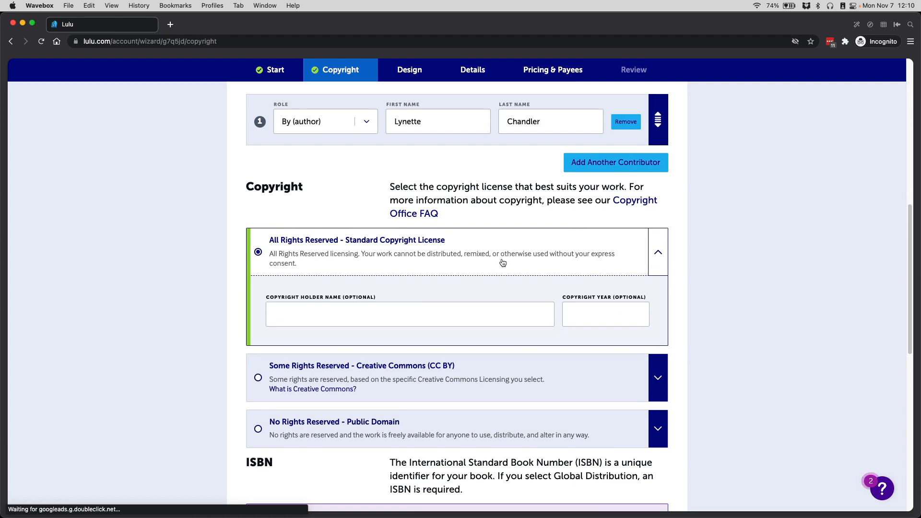
{"action": "mouse_move", "coordinate": [569, 258]}
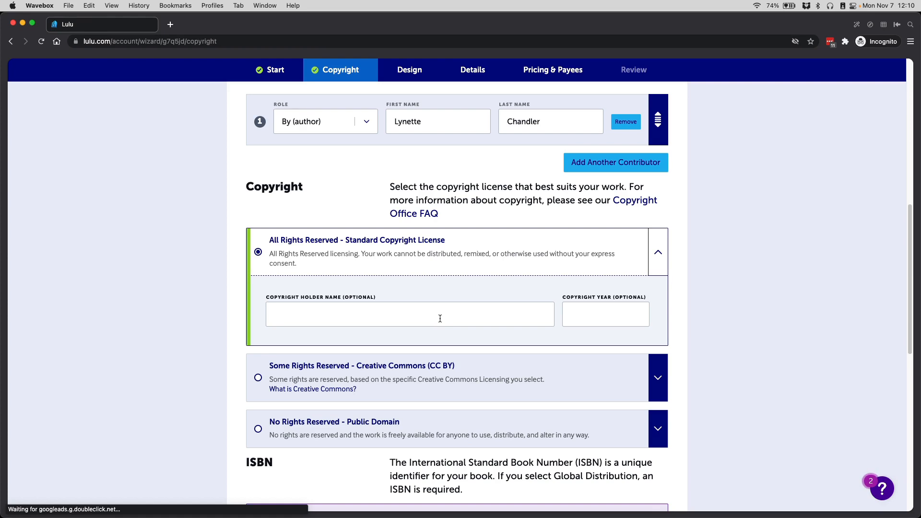
{"action": "mouse_move", "coordinate": [432, 322]}
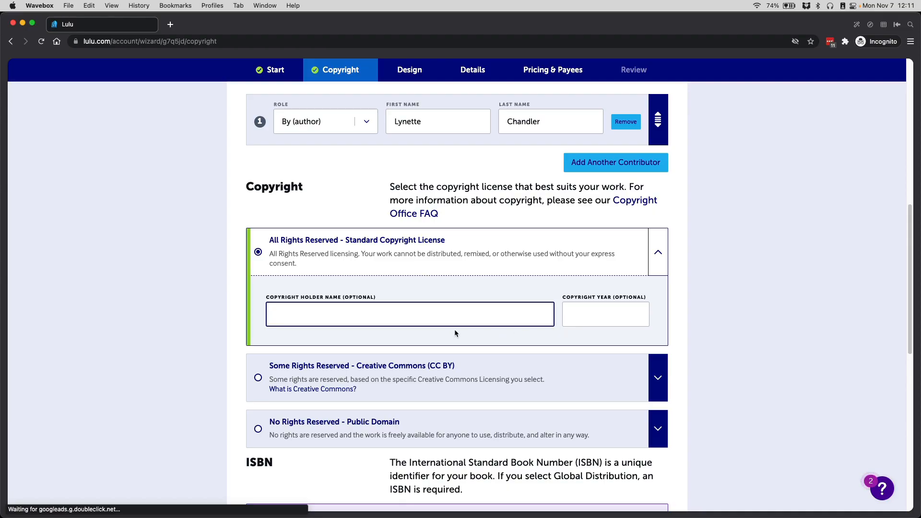
{"action": "mouse_move", "coordinate": [564, 313]}
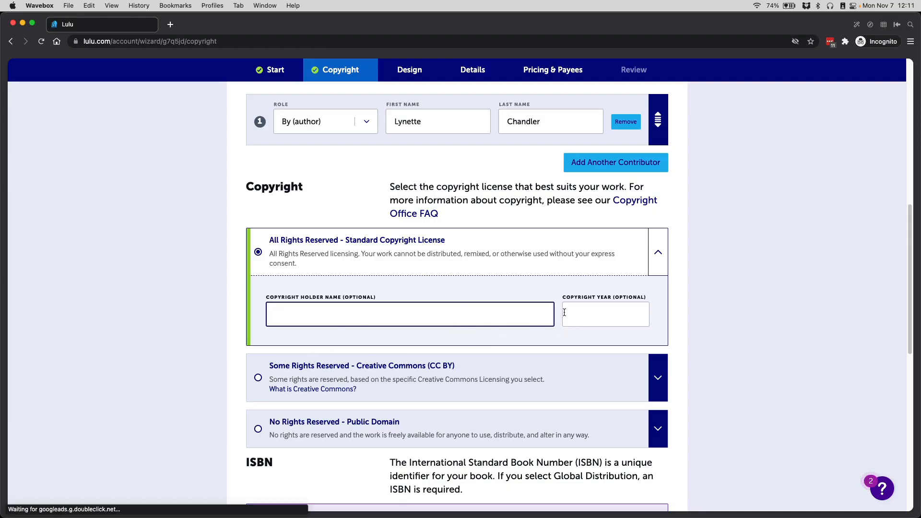
{"action": "mouse_move", "coordinate": [563, 331]}
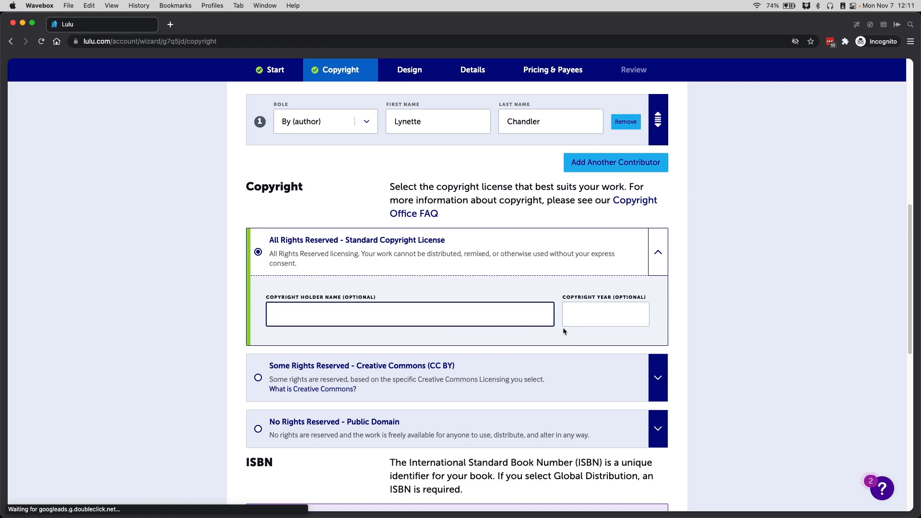
Step: Collapse the own-ISBN form, choose Proceed without ISBN, and continue to Design
{"action": "scroll", "scroll_direction": "down", "scroll_amount": 3}
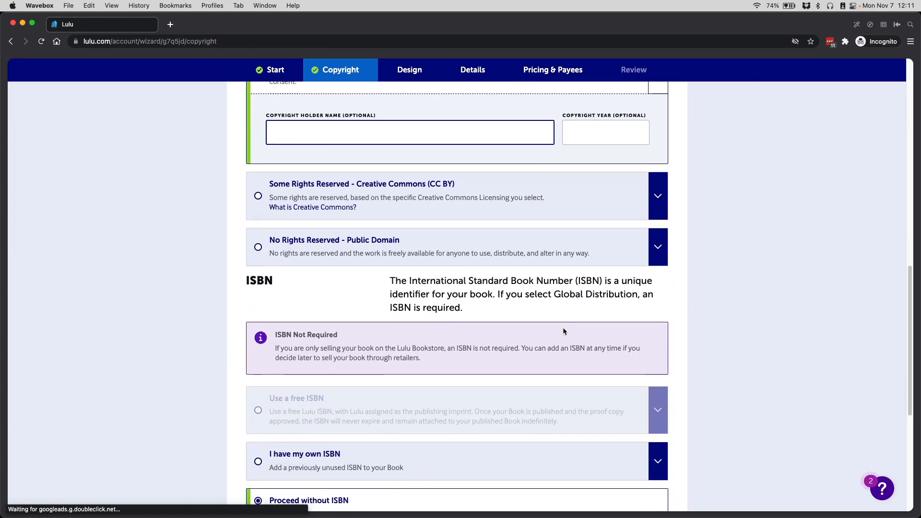
{"action": "scroll", "scroll_direction": "down", "scroll_amount": 3}
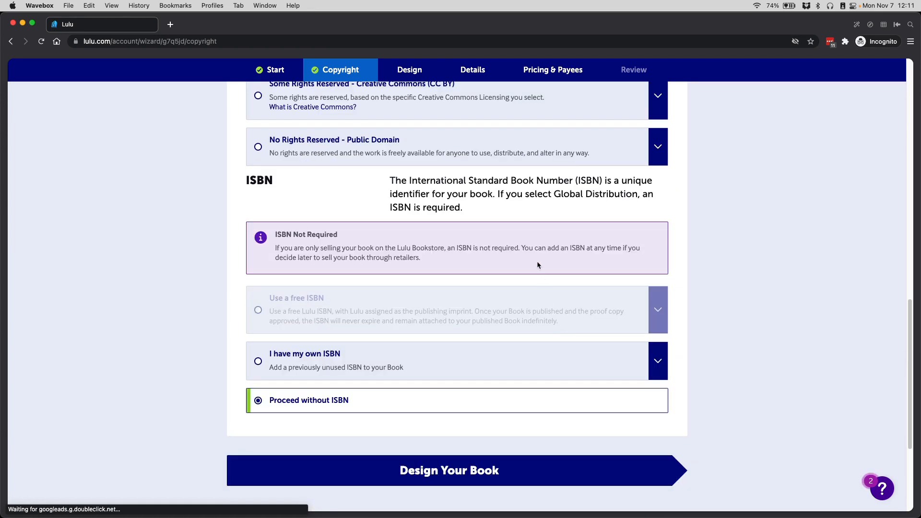
{"action": "mouse_move", "coordinate": [579, 206]}
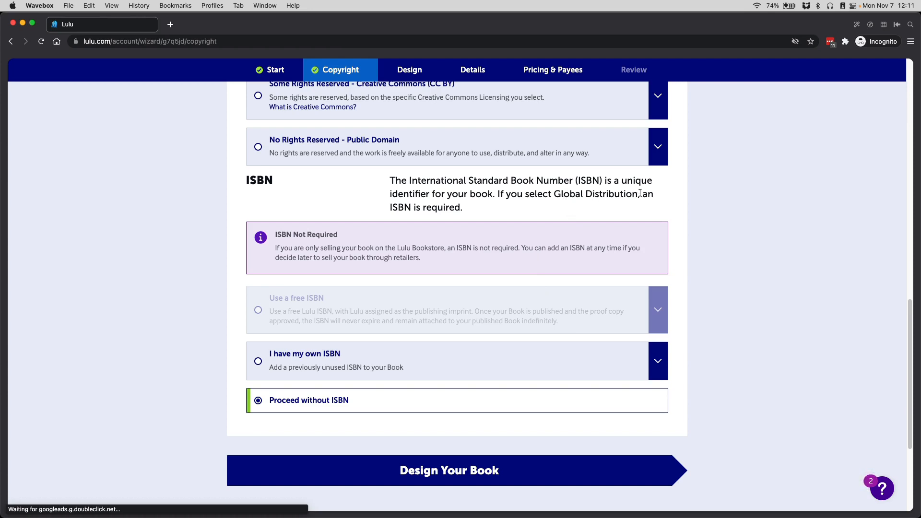
{"action": "mouse_move", "coordinate": [305, 253]}
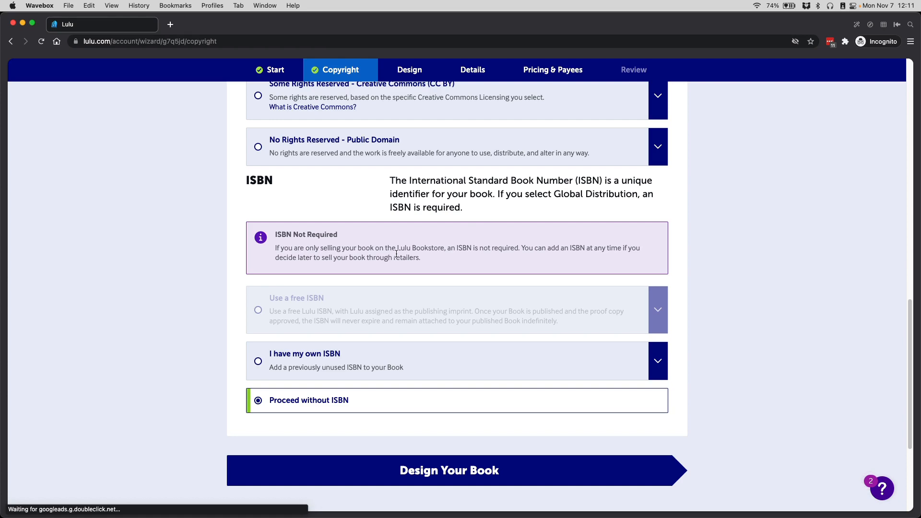
{"action": "mouse_move", "coordinate": [354, 357]}
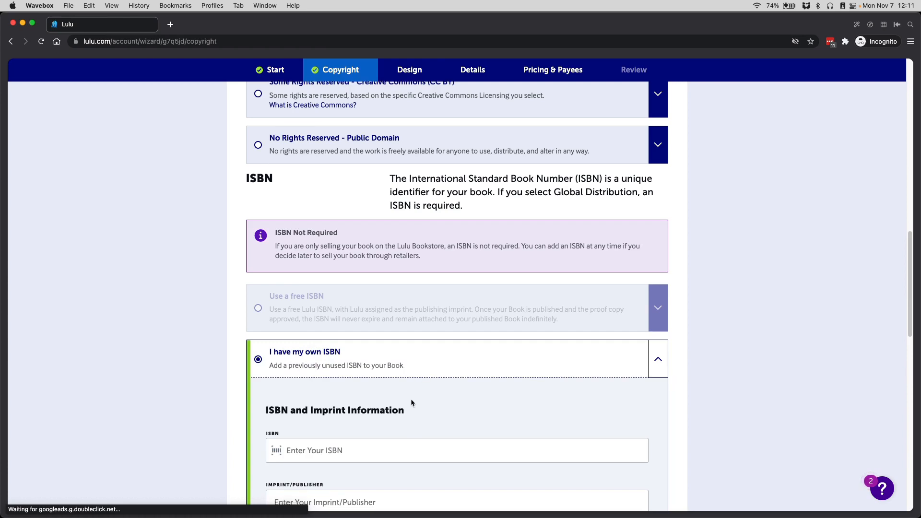
{"action": "scroll", "scroll_direction": "down", "scroll_amount": 3}
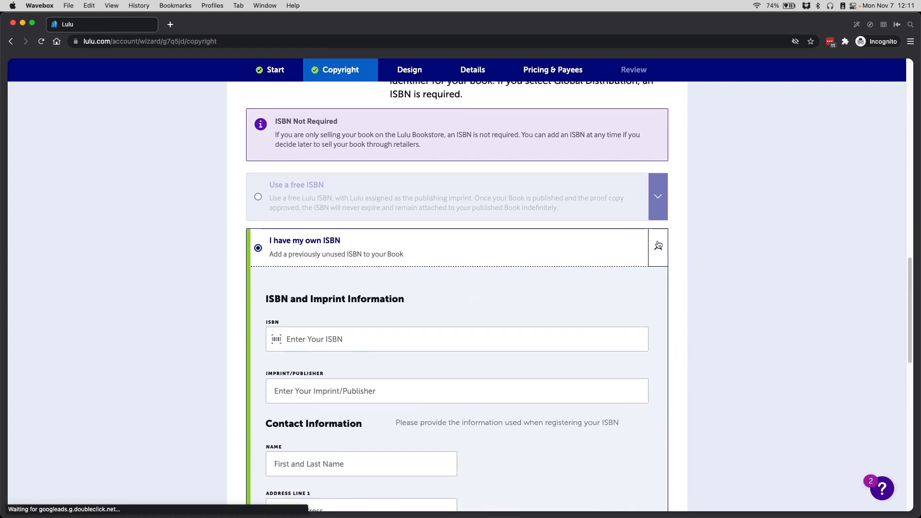
{"action": "left_click", "coordinate": [658, 248]}
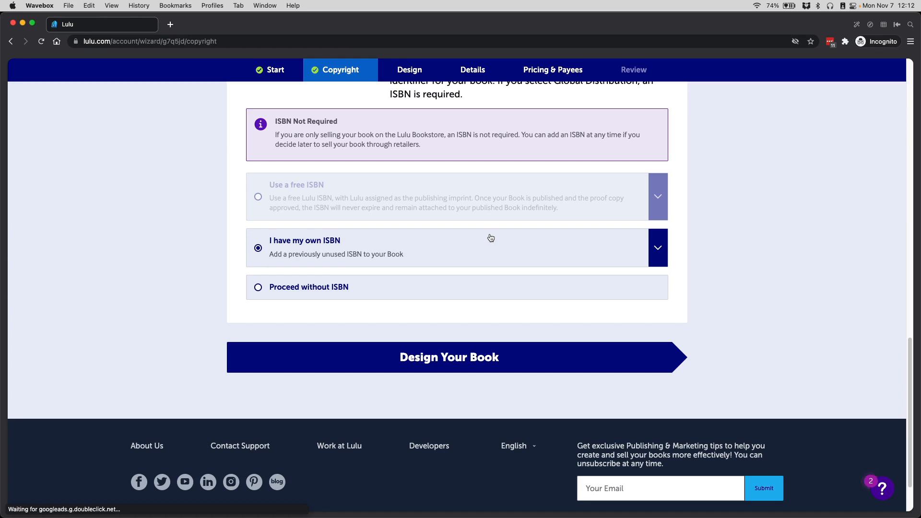
{"action": "mouse_move", "coordinate": [481, 249]}
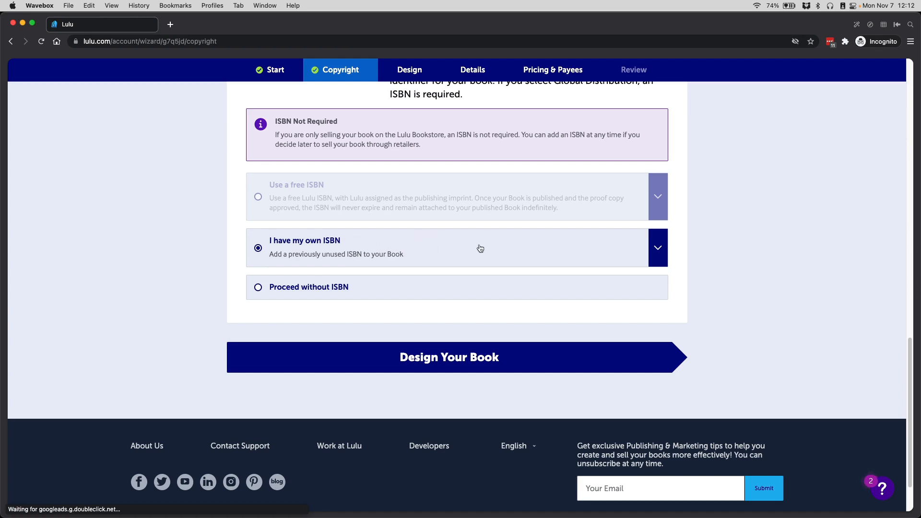
{"action": "left_click", "coordinate": [258, 288]}
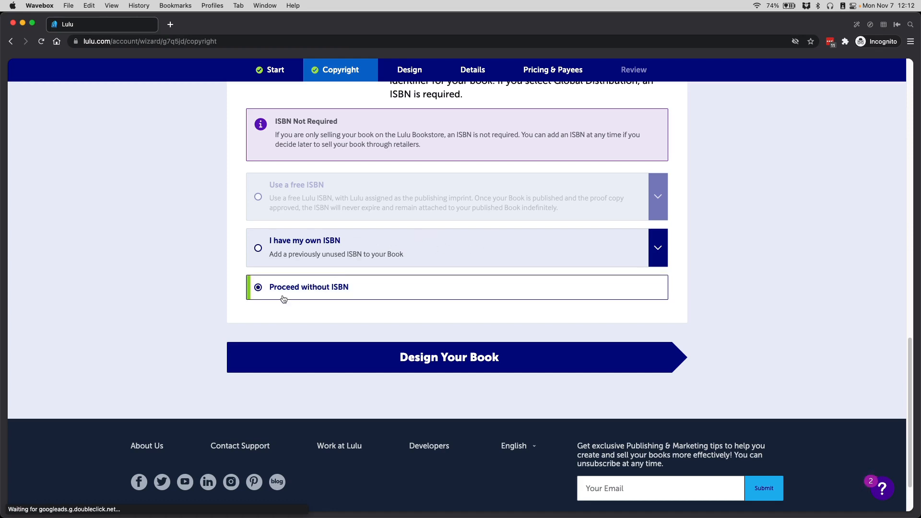
{"action": "mouse_move", "coordinate": [485, 292]}
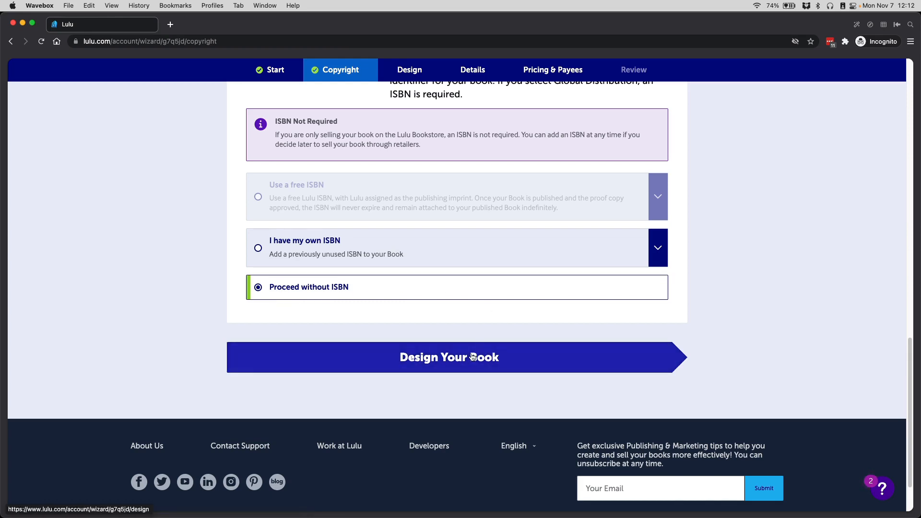
{"action": "left_click", "coordinate": [449, 357]}
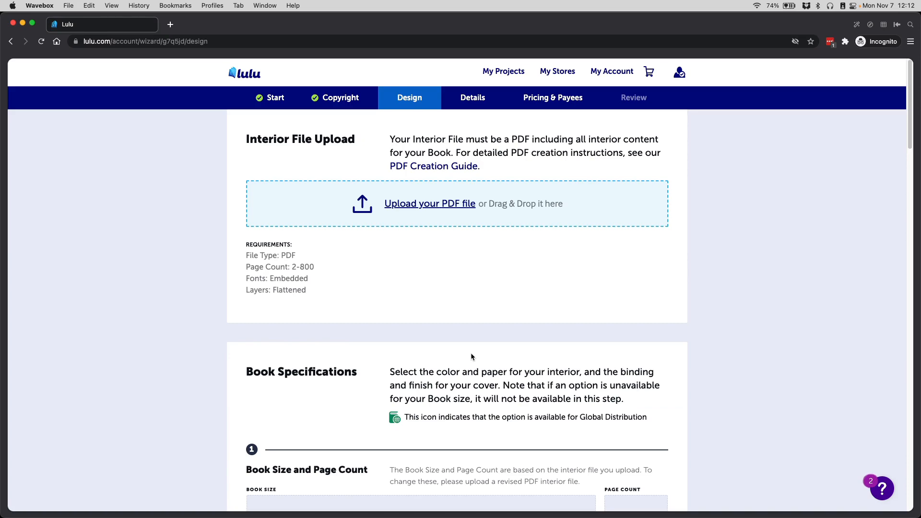